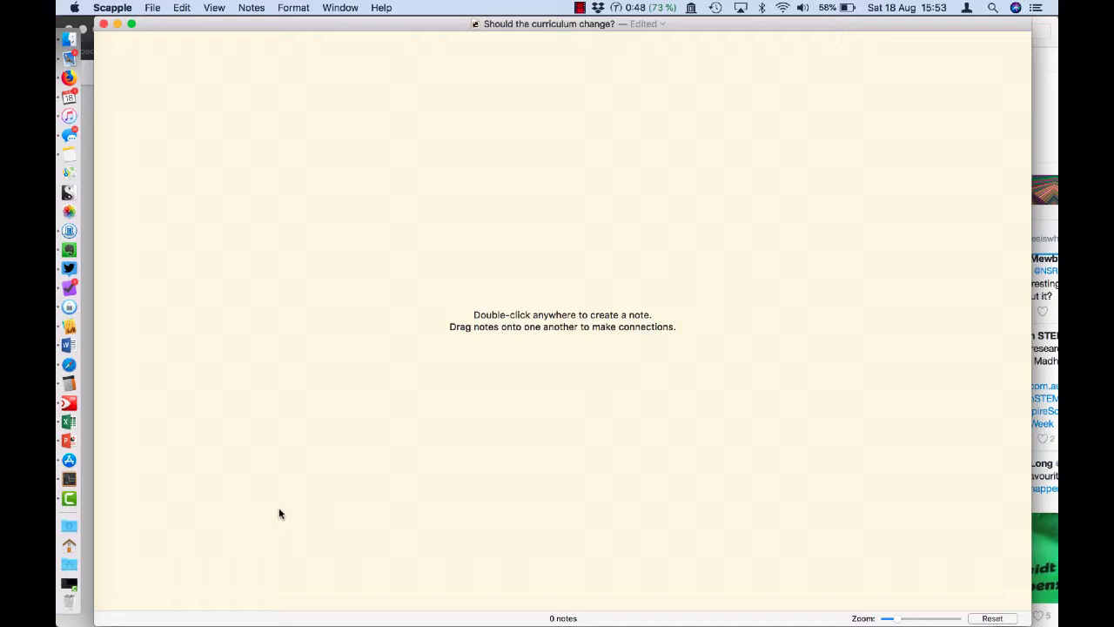
{"action": "mouse_move", "coordinate": [548, 319]}
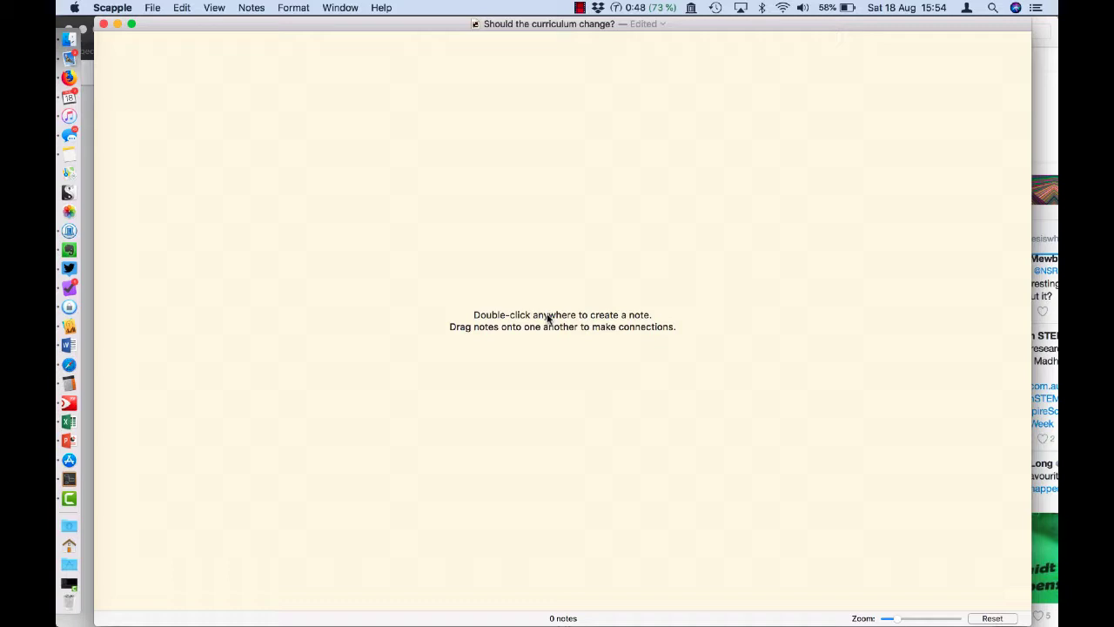
Create the central note 'Should the PhD curriculum change?' and position it slightly up-left of centre
{"action": "type", "text": "Should"}
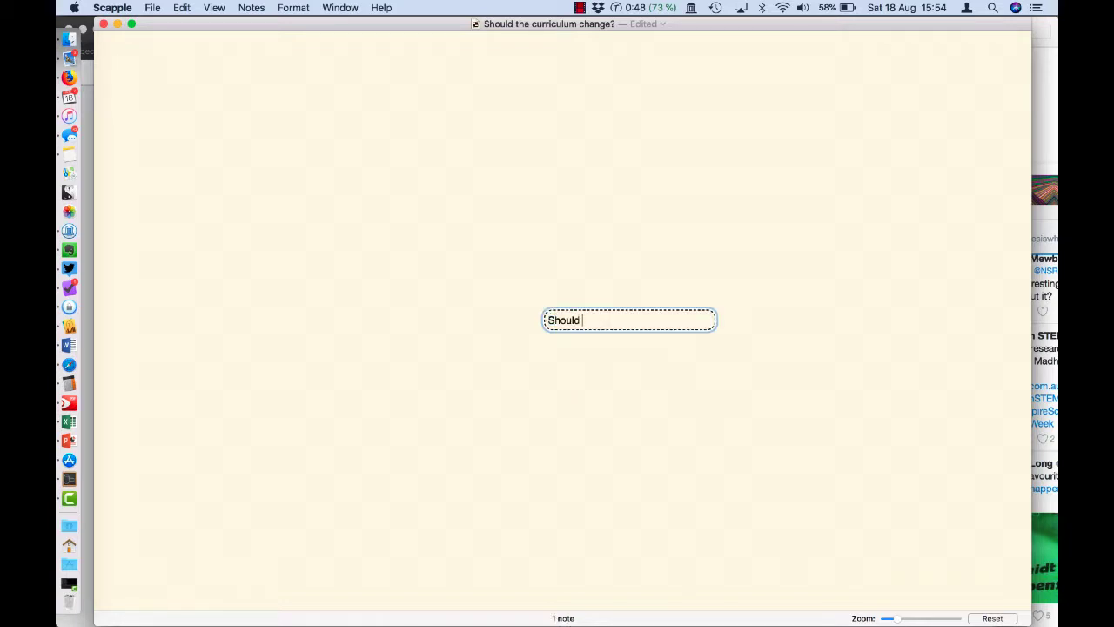
{"action": "type", "text": "the PhD"}
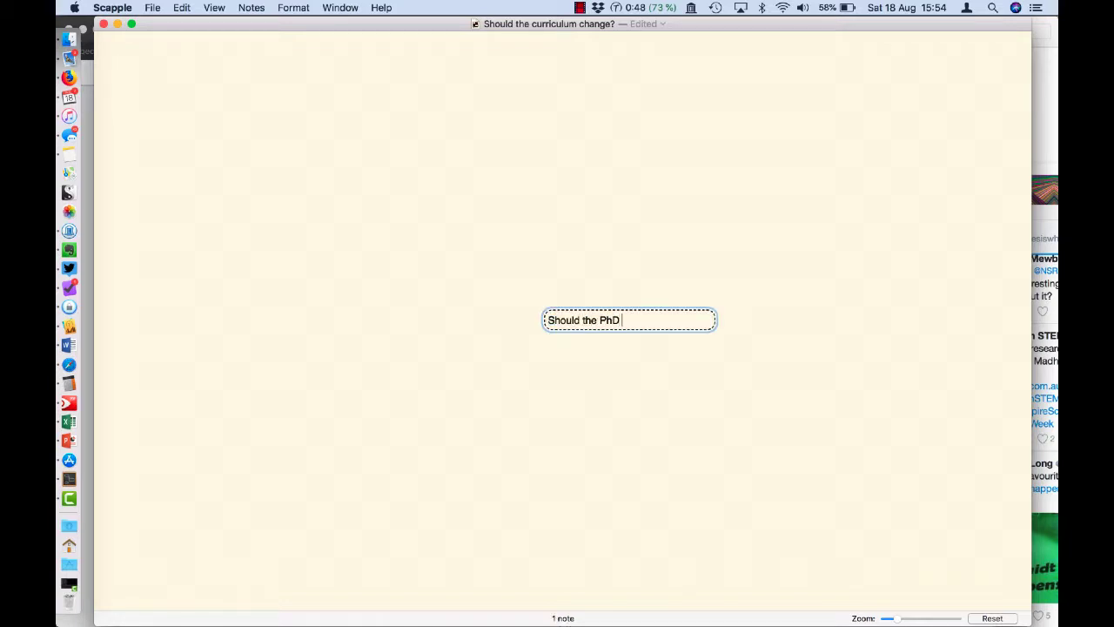
{"action": "type", "text": "curriculum change?"}
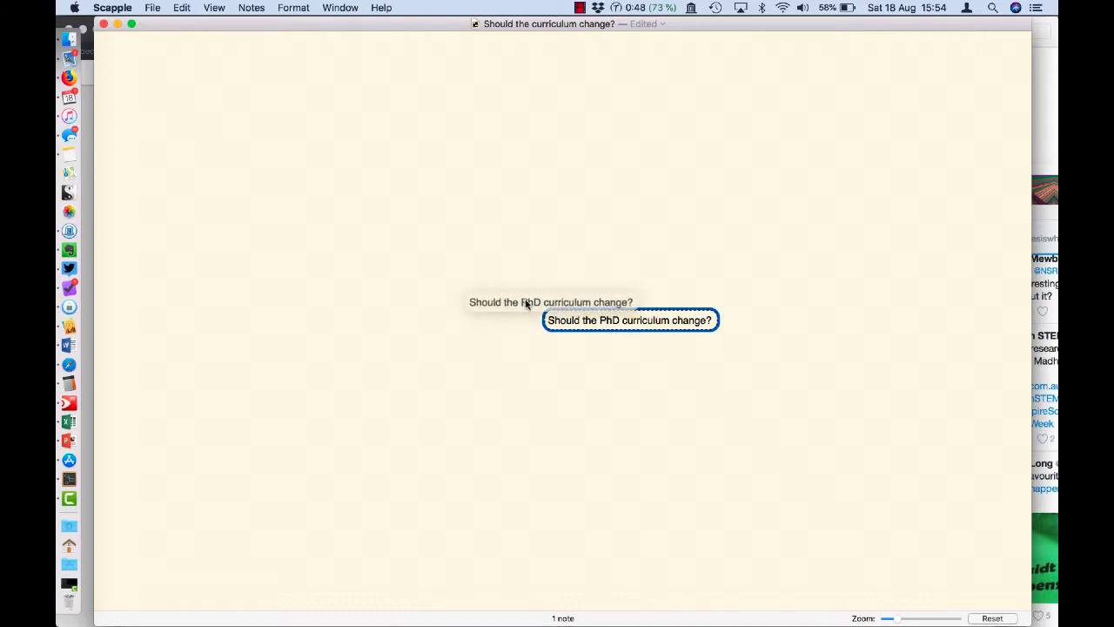
{"action": "left_click_drag", "start_coordinate": [630, 320], "coordinate": [554, 303]}
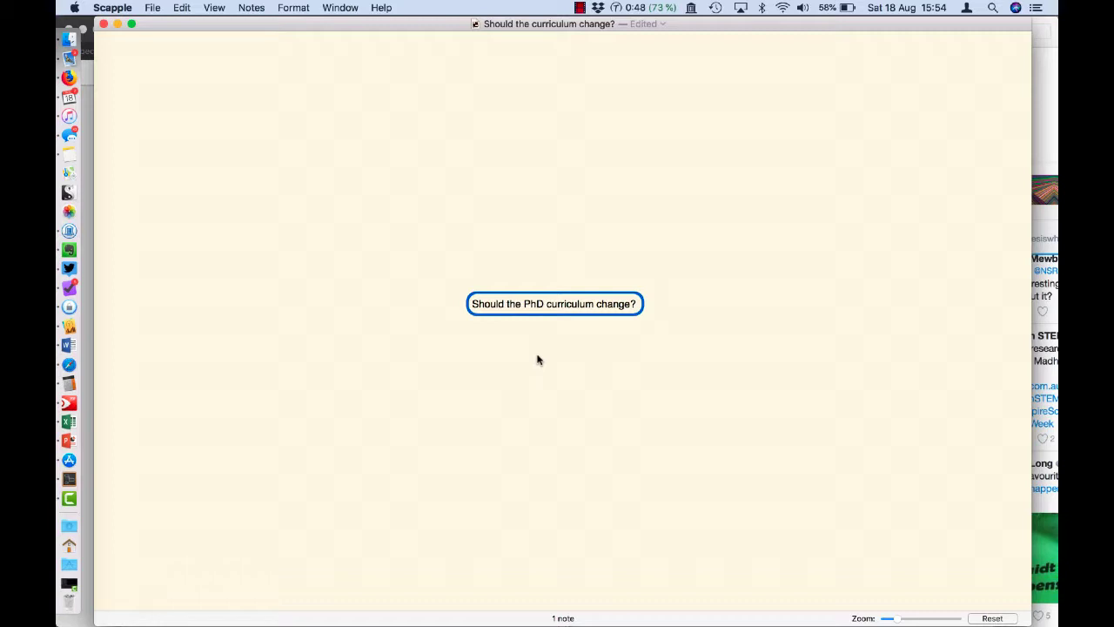
{"action": "left_click", "coordinate": [540, 361]}
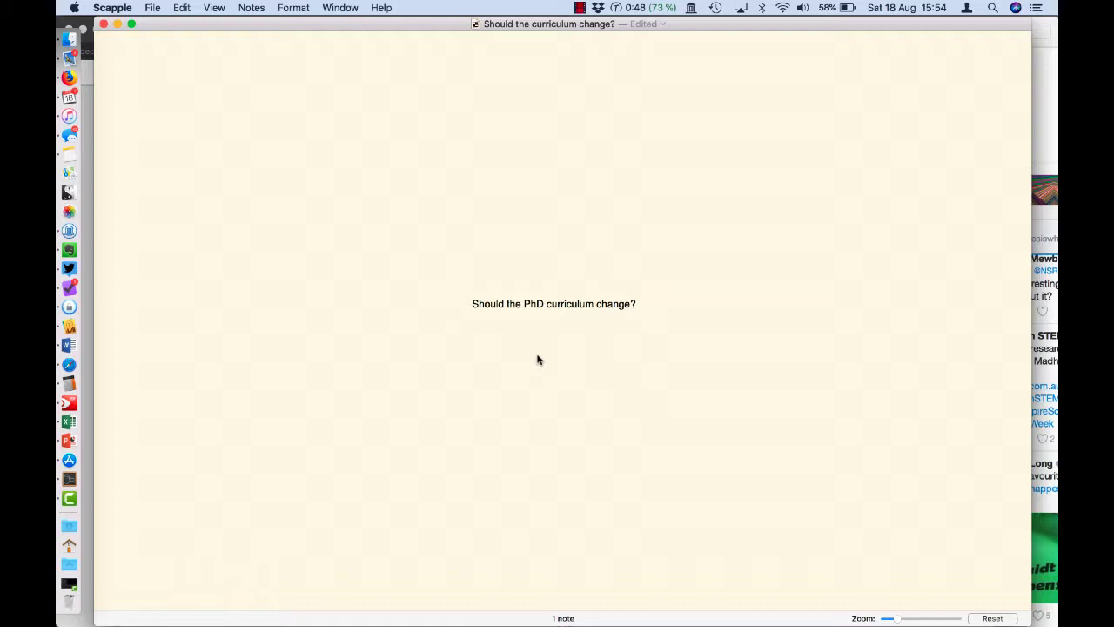
{"action": "mouse_move", "coordinate": [336, 308]}
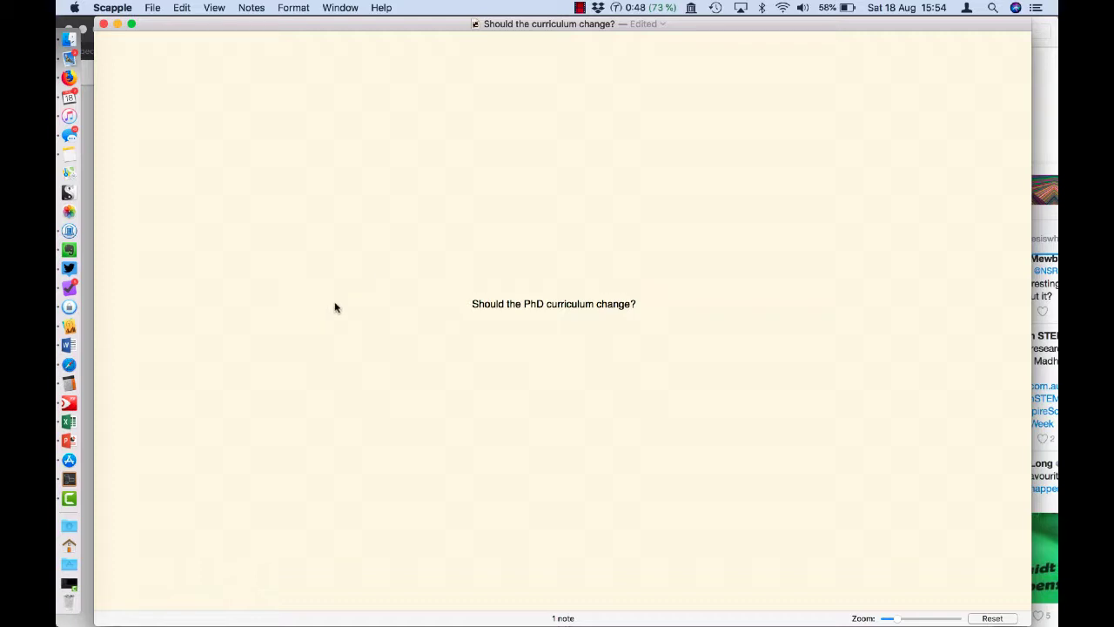
Add a 'Yes' note left of the question and a 'No' note right of it
{"action": "type", "text": "Yes"}
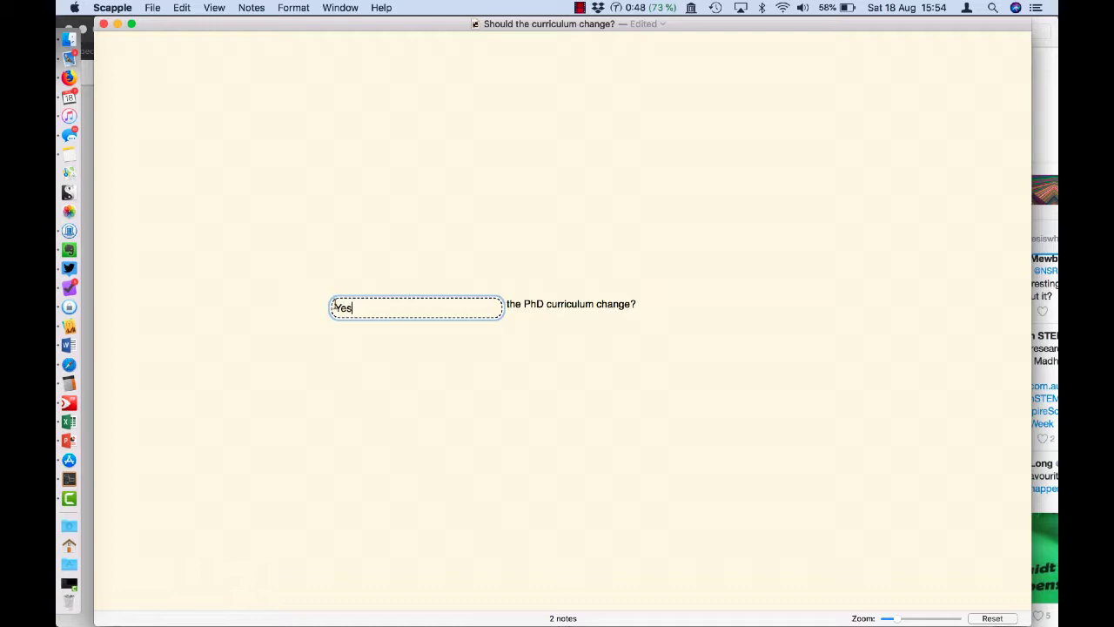
{"action": "left_click", "coordinate": [752, 302]}
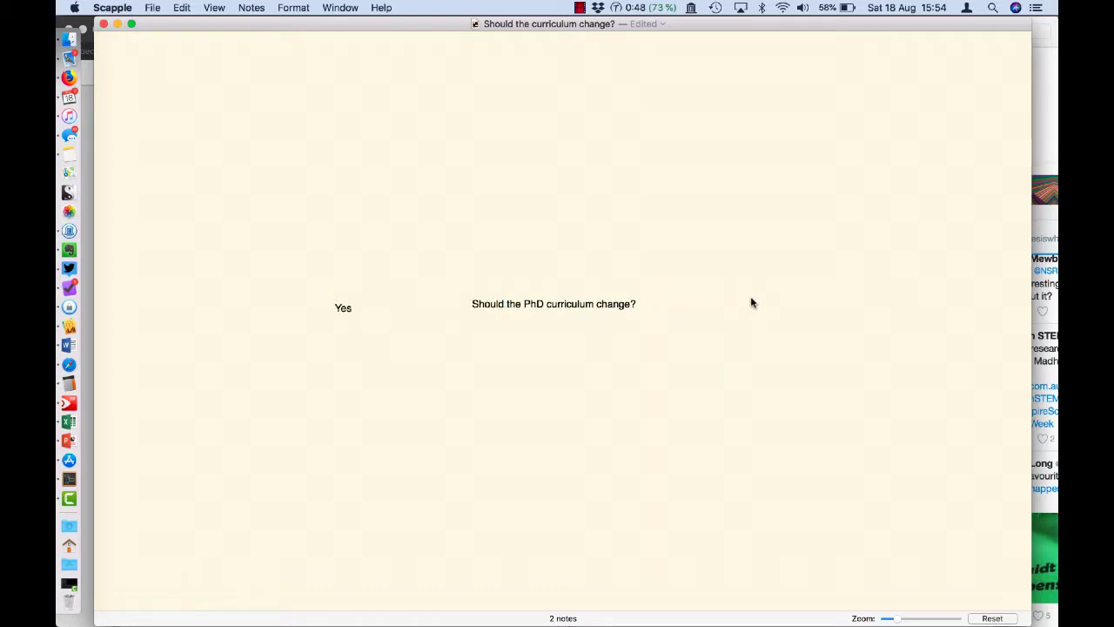
{"action": "type", "text": "No"}
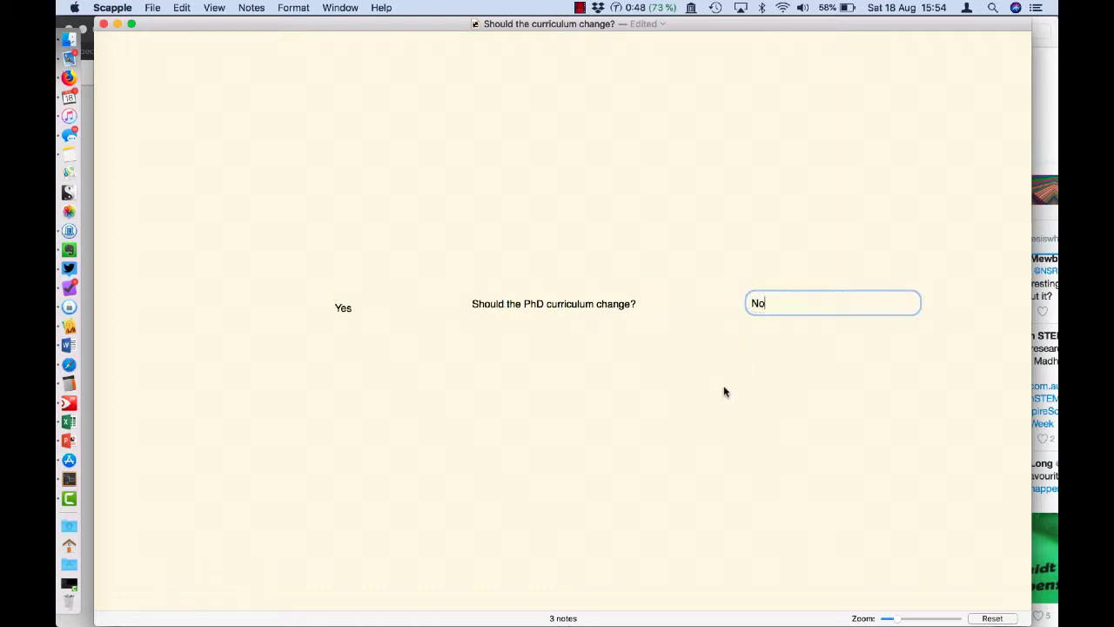
{"action": "left_click", "coordinate": [726, 393]}
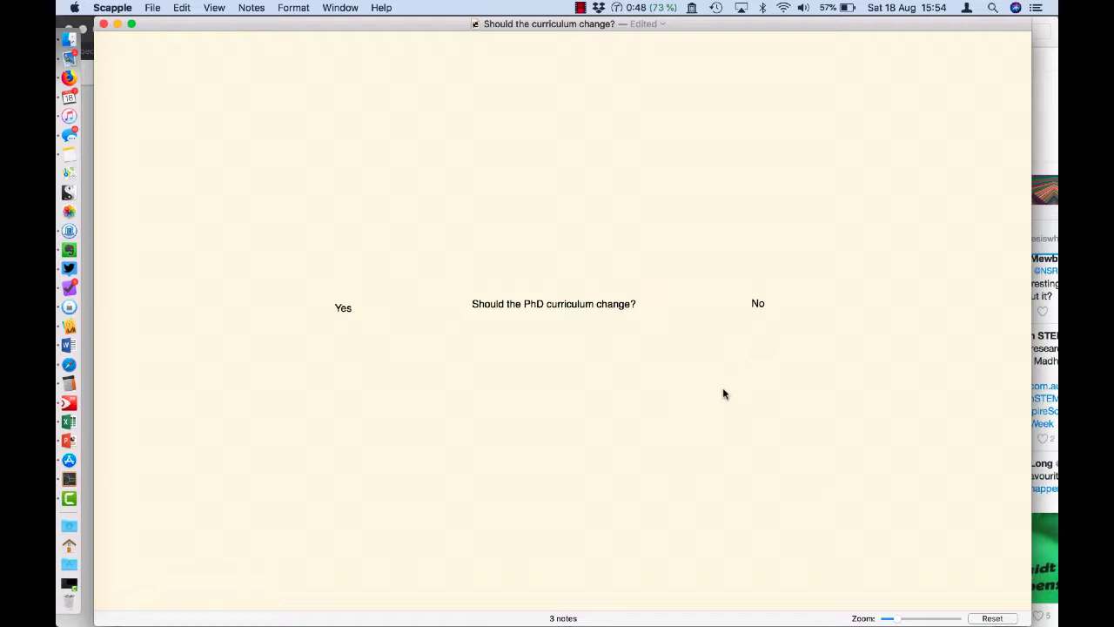
{"action": "mouse_move", "coordinate": [361, 330]}
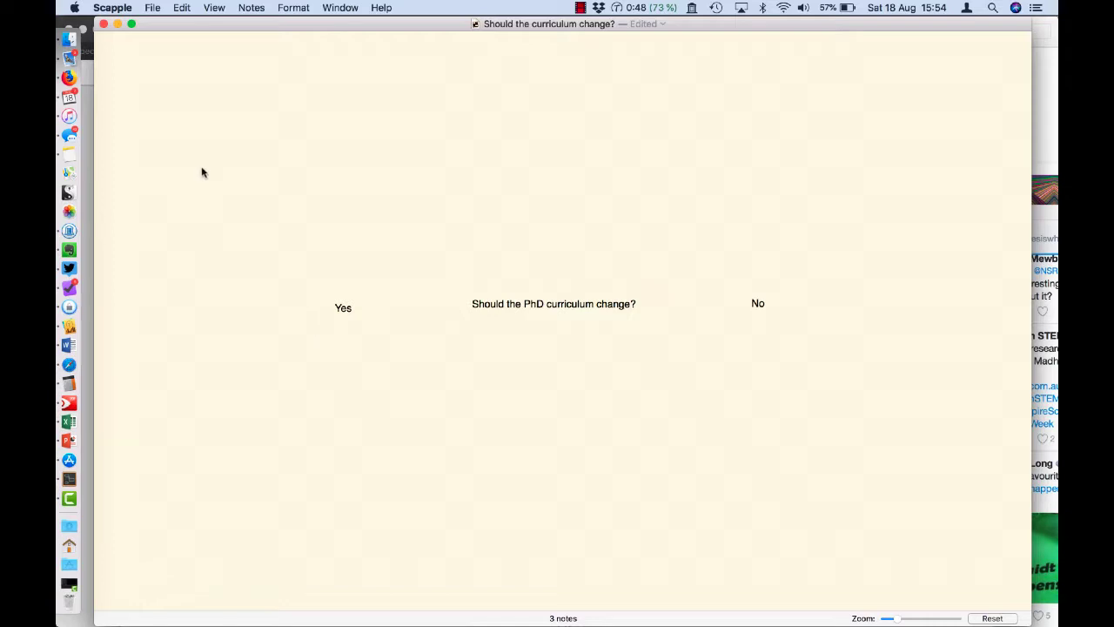
{"action": "mouse_move", "coordinate": [204, 193]}
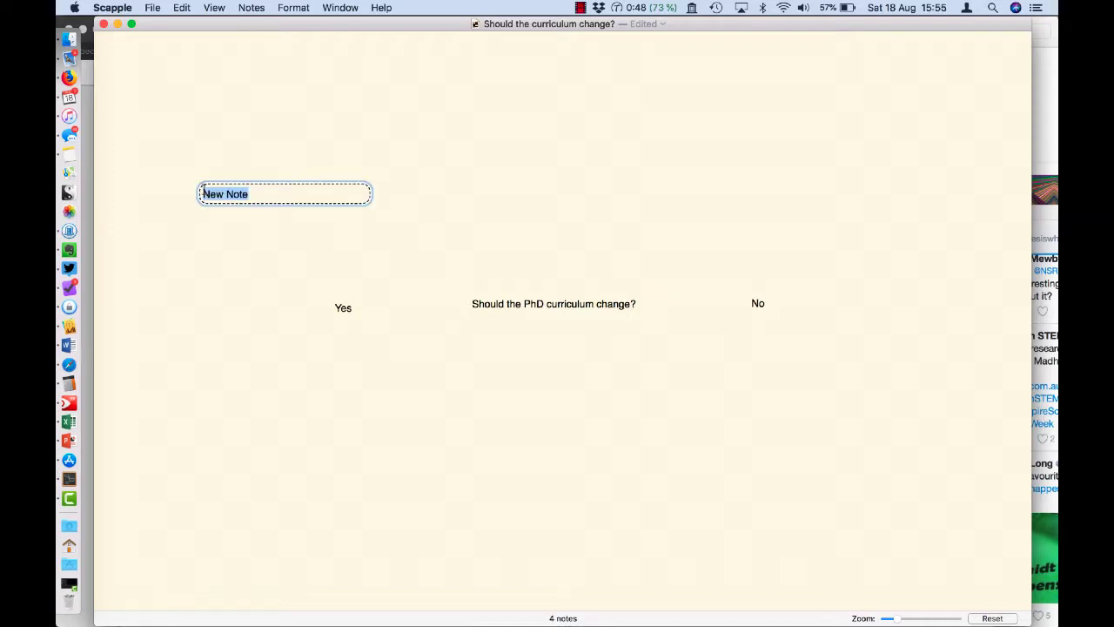
Write the reason note: employers want a big range of technical and communication skills not conventionally offered in PhD programs
{"action": "type", "text": "Employers want a"}
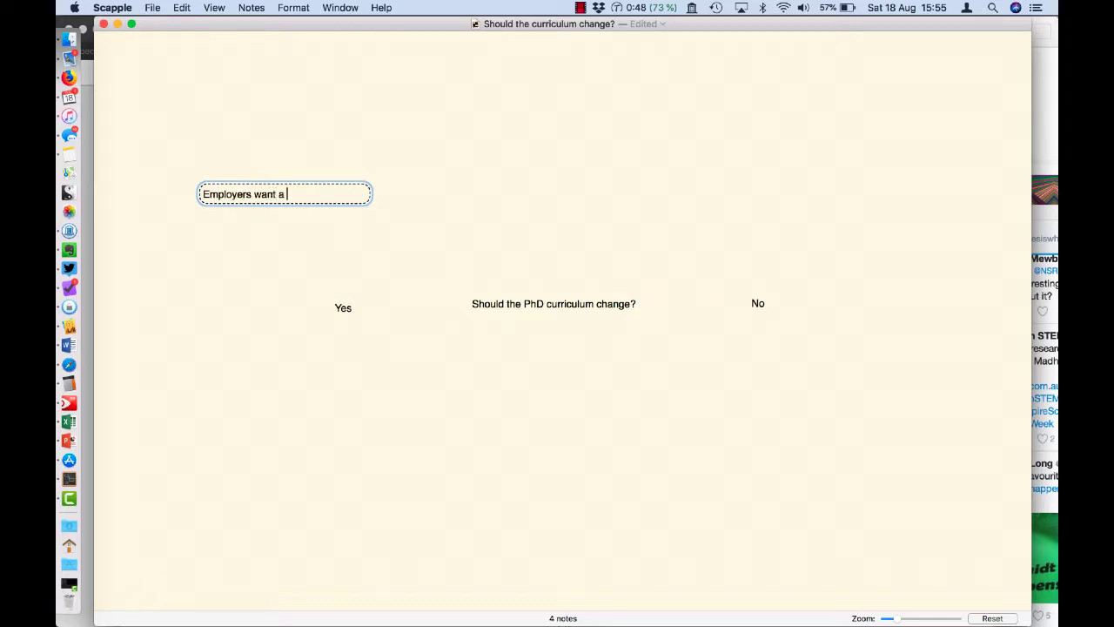
{"action": "type", "text": "big range of"}
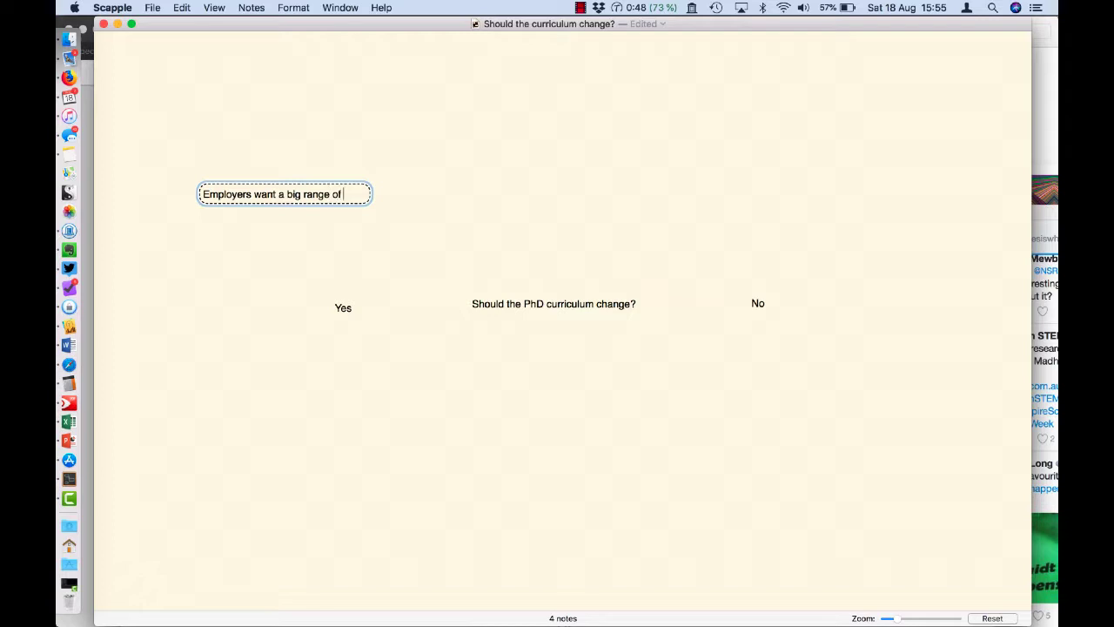
{"action": "type", "text": "technical and communication s"}
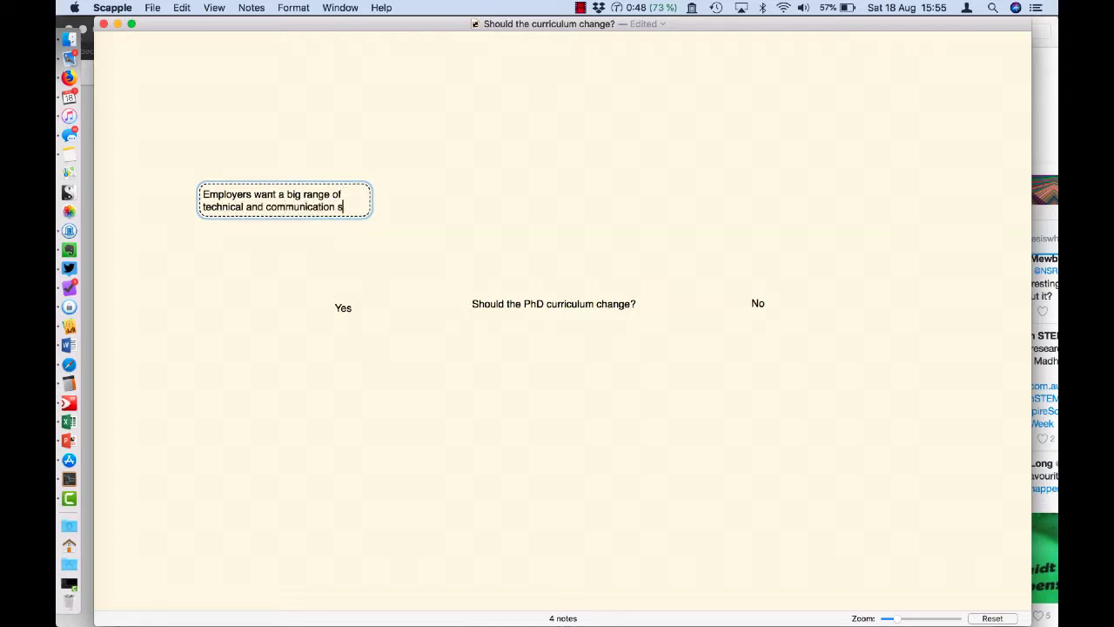
{"action": "type", "text": "kills that are"}
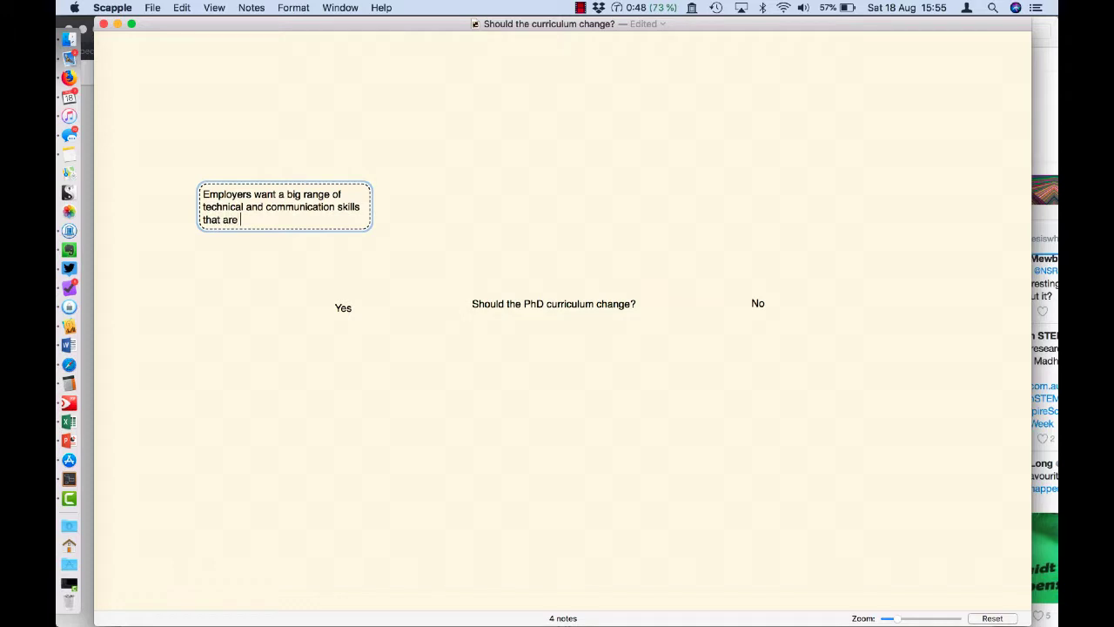
{"action": "type", "text": "not convent"}
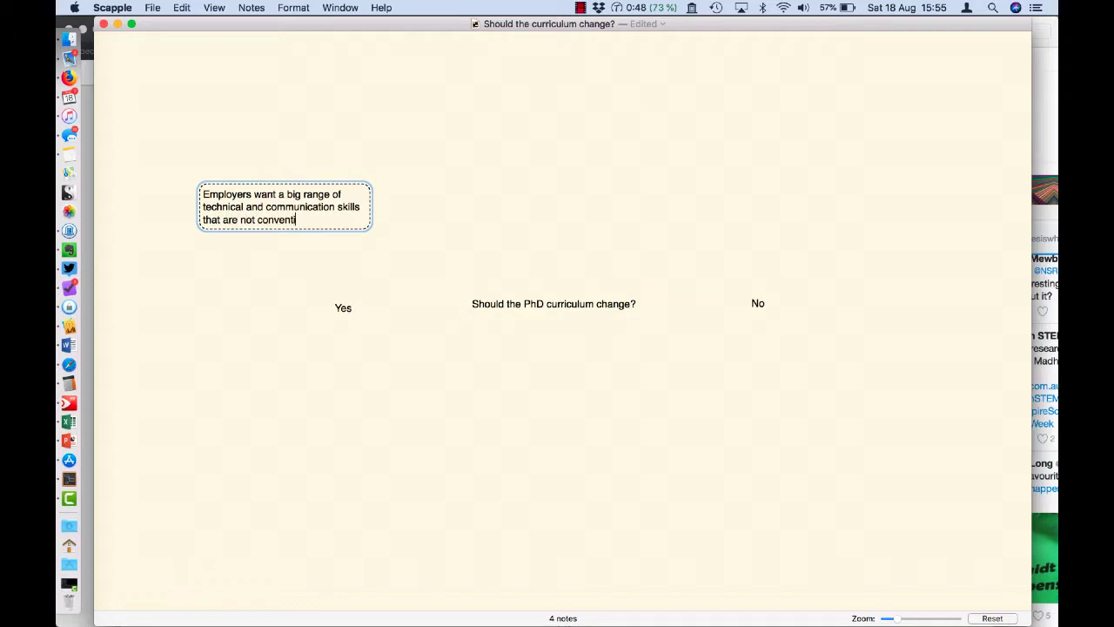
{"action": "type", "text": "ionally offered in"}
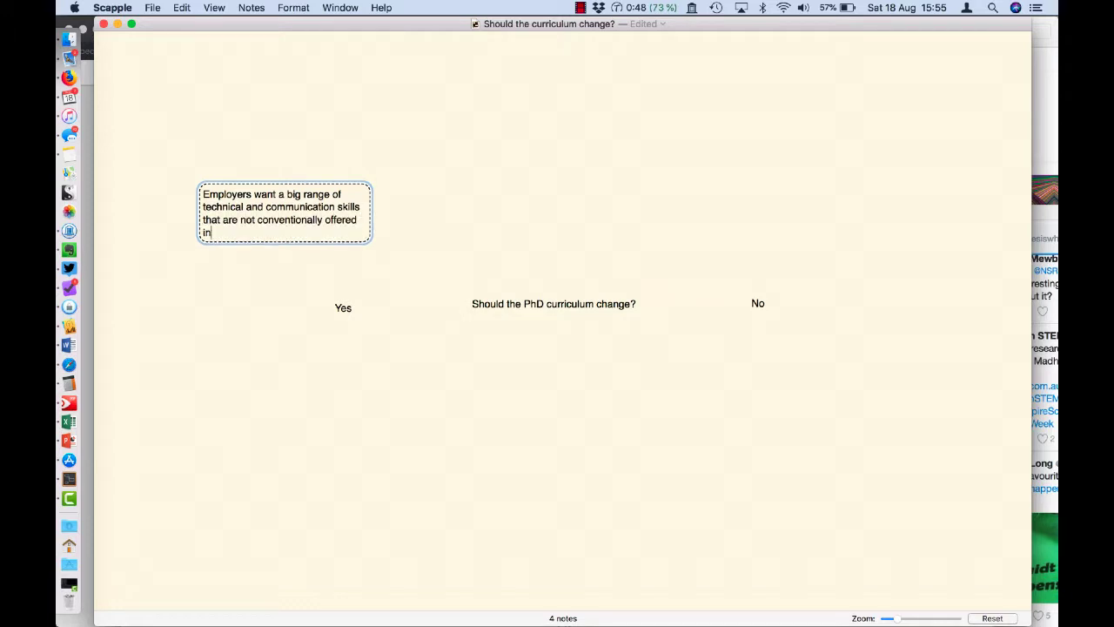
{"action": "type", "text": "PhD pro"}
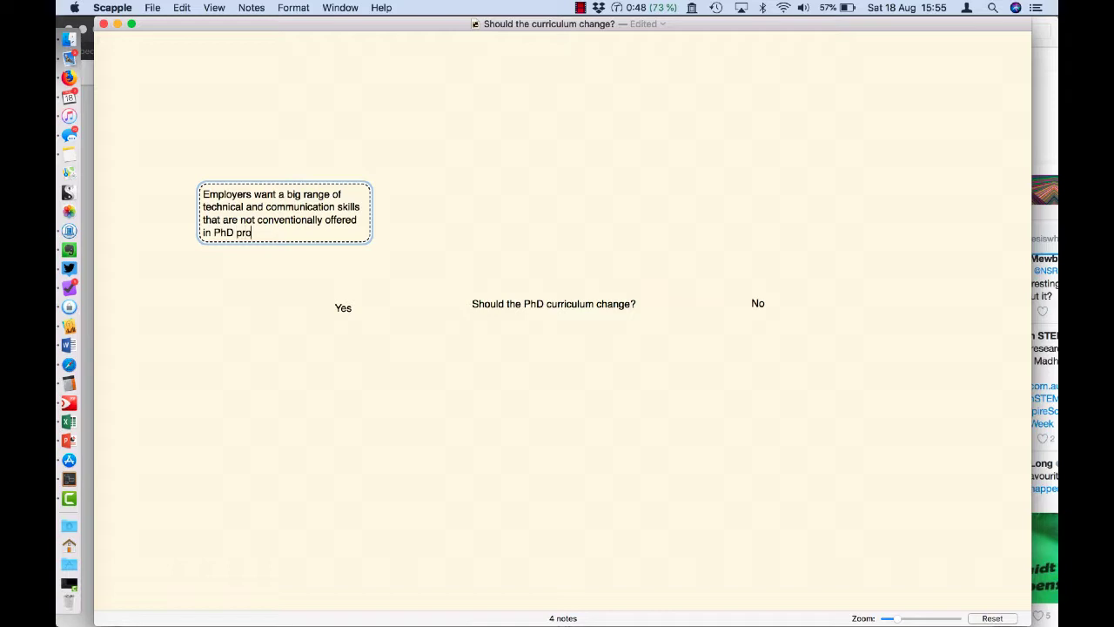
{"action": "type", "text": "grams"}
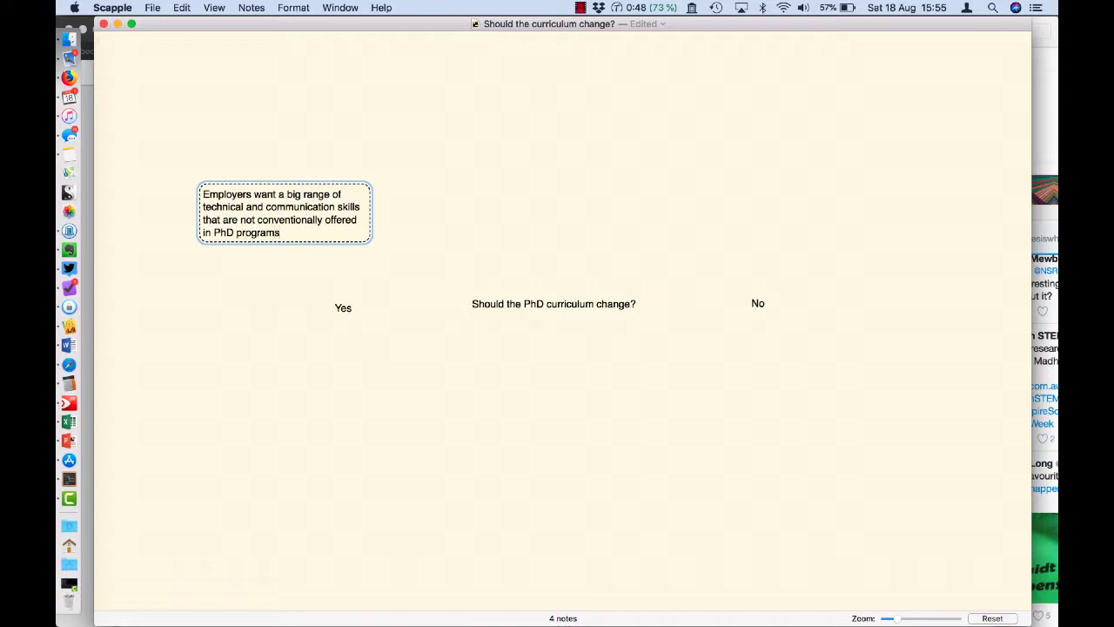
{"action": "left_click", "coordinate": [192, 280]}
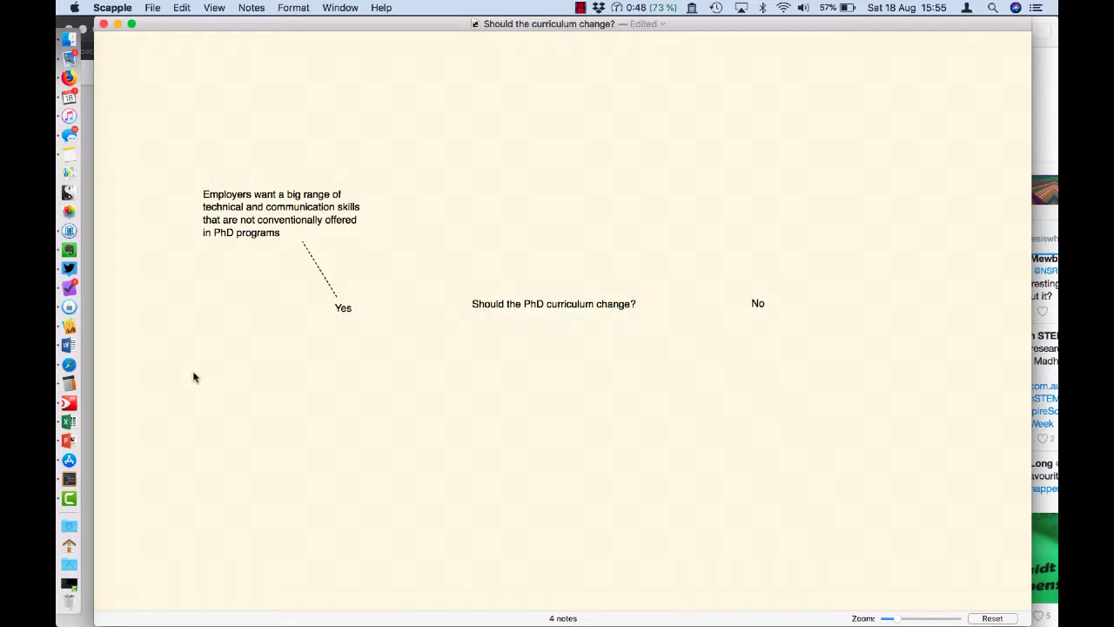
Select the employers reason and Yes together and connect them with an arrow via the Notes menu
{"action": "left_click", "coordinate": [343, 308]}
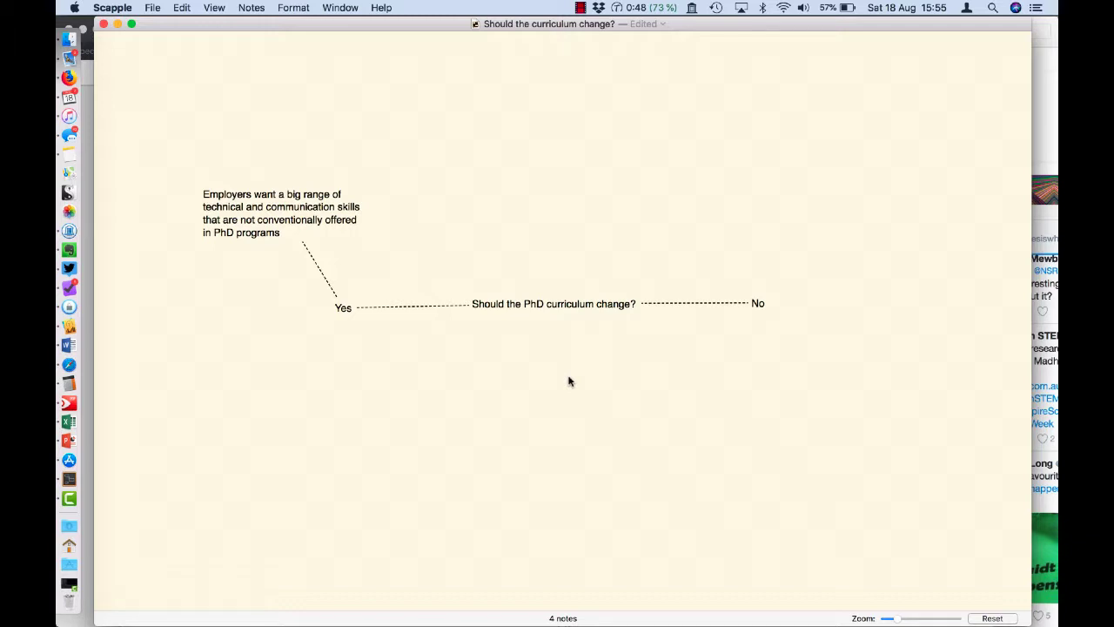
{"action": "mouse_move", "coordinate": [536, 373]}
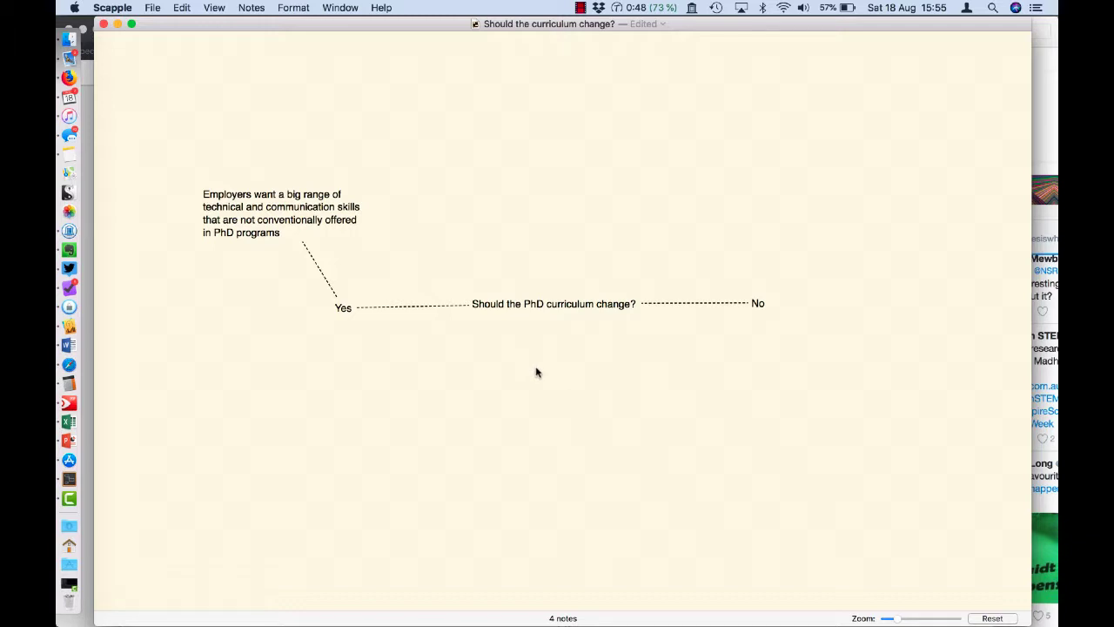
{"action": "left_click", "coordinate": [283, 213]}
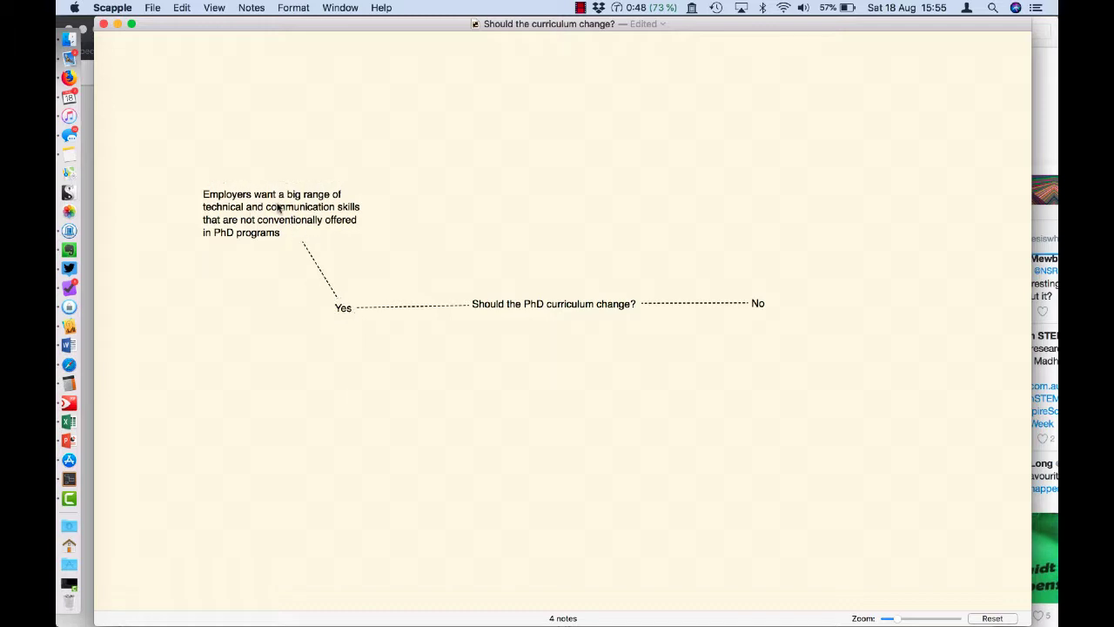
{"action": "left_click", "coordinate": [342, 307]}
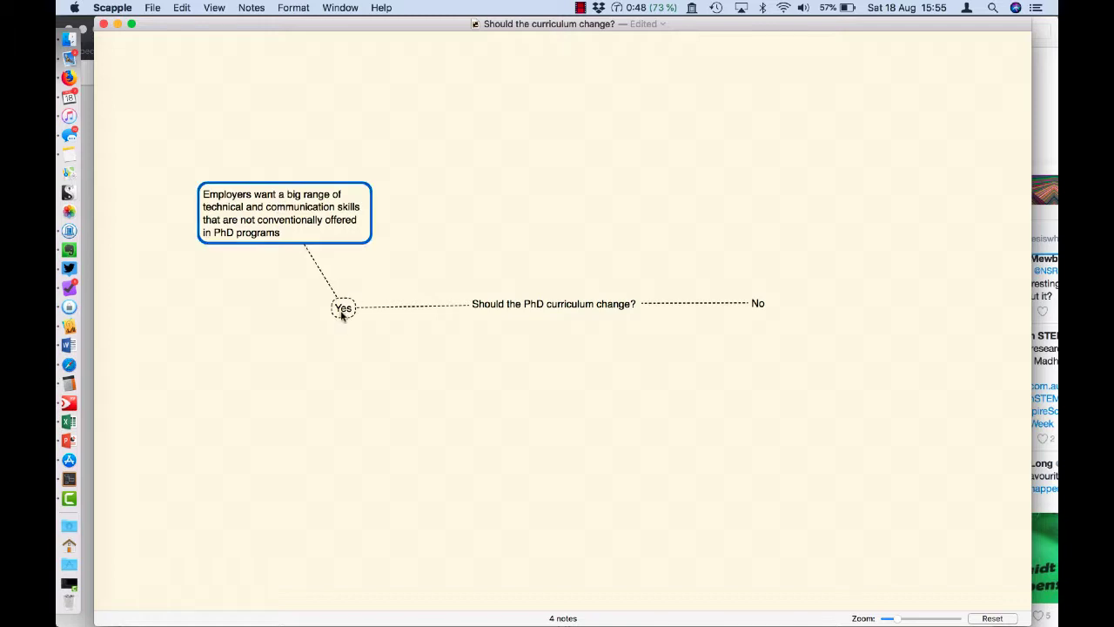
{"action": "left_click", "coordinate": [253, 8]}
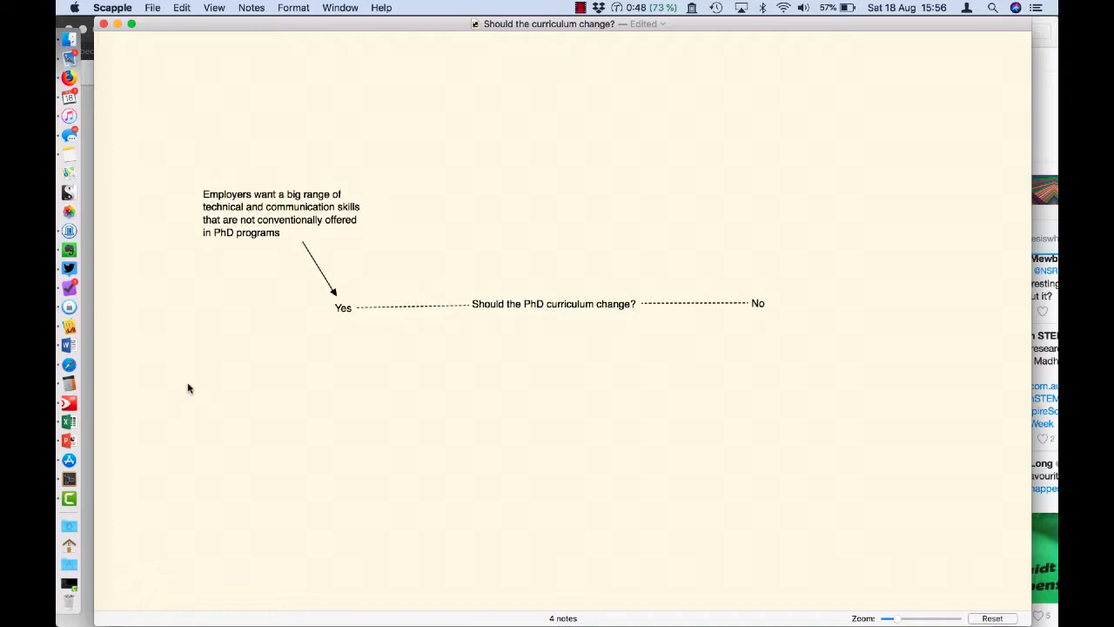
{"action": "mouse_move", "coordinate": [328, 75]}
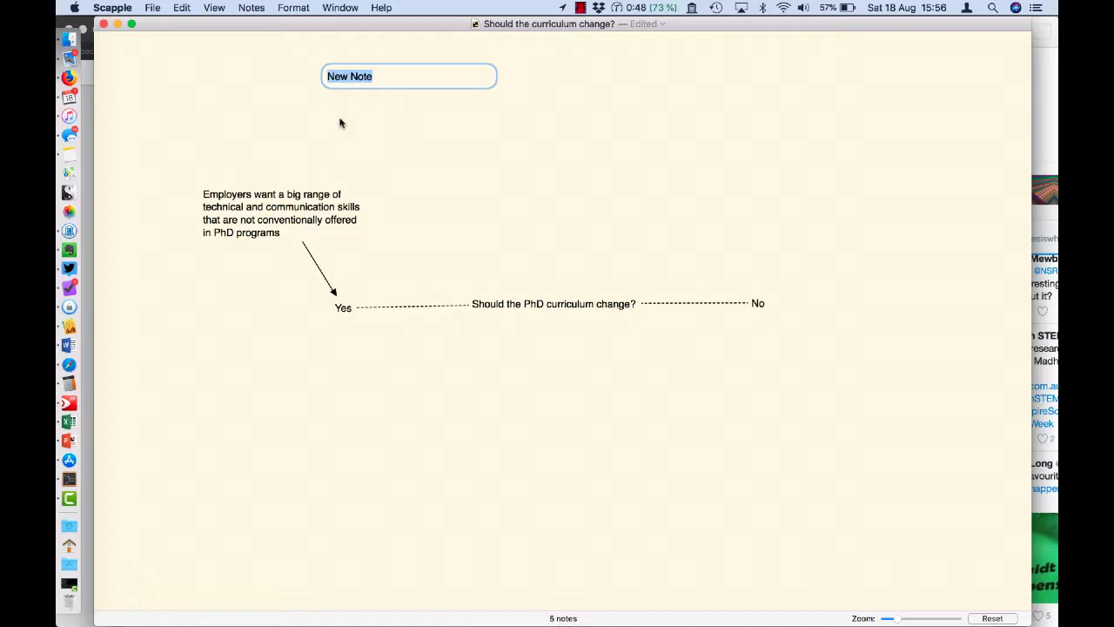
Write 'Taypayers are funding Australian PhDs.' in the new note and select it for linking to the employers reason
{"action": "type", "text": "Taypayers"}
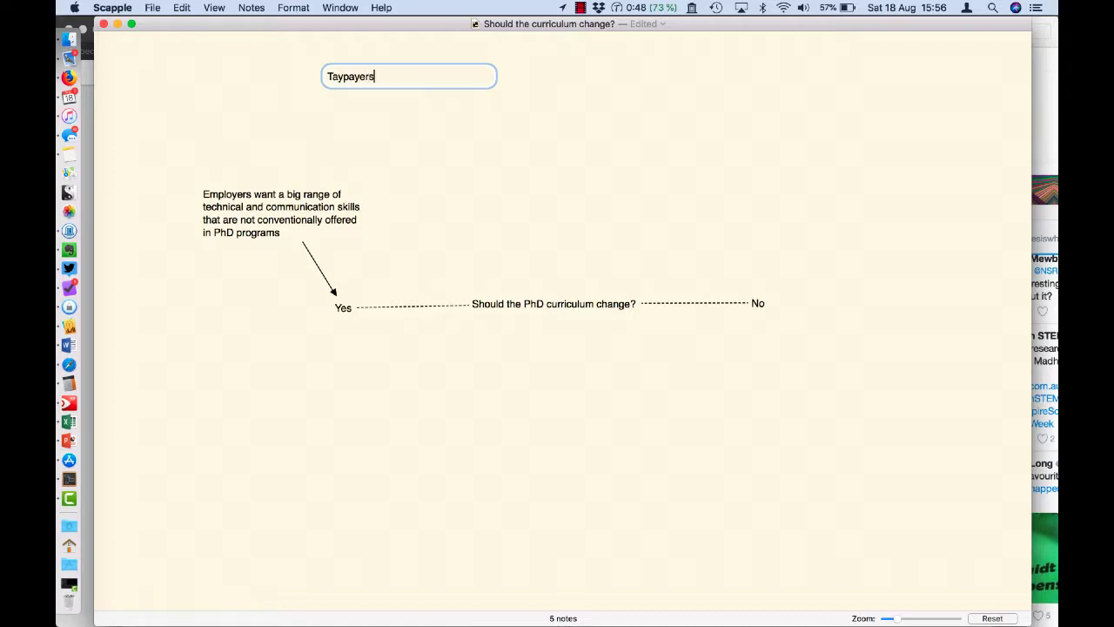
{"action": "type", "text": "are fun"}
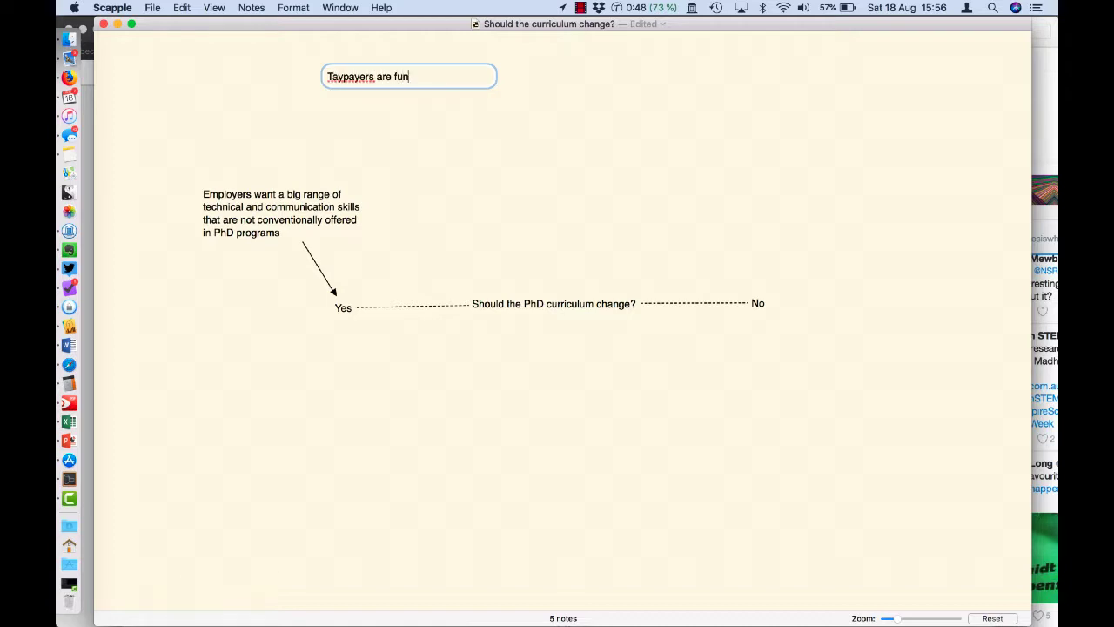
{"action": "type", "text": "ding Australian PhDs."}
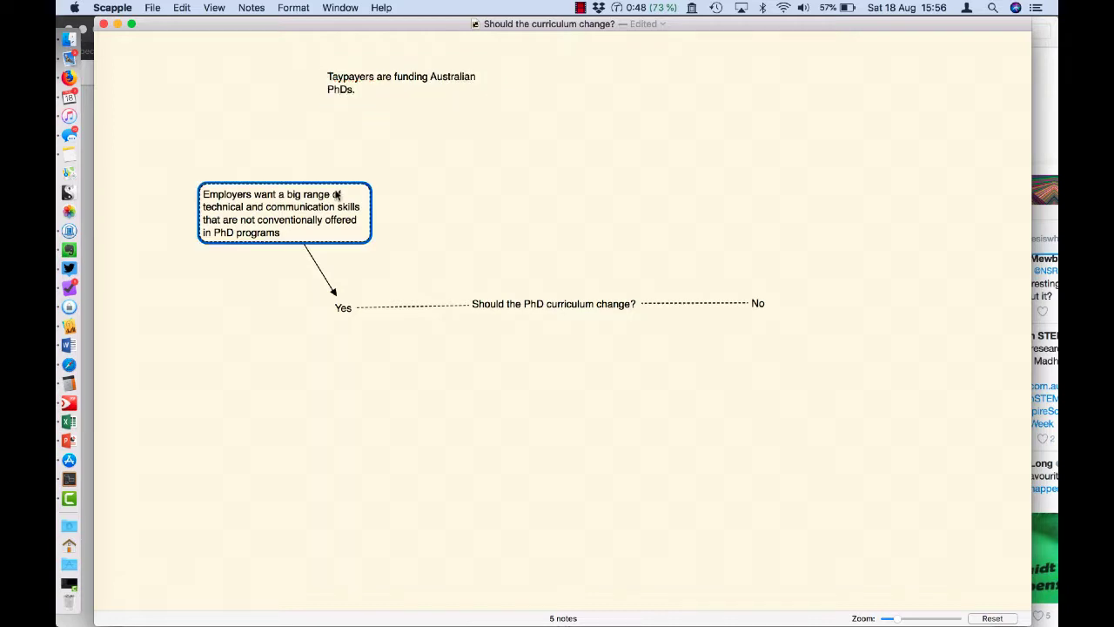
{"action": "left_click", "coordinate": [400, 83]}
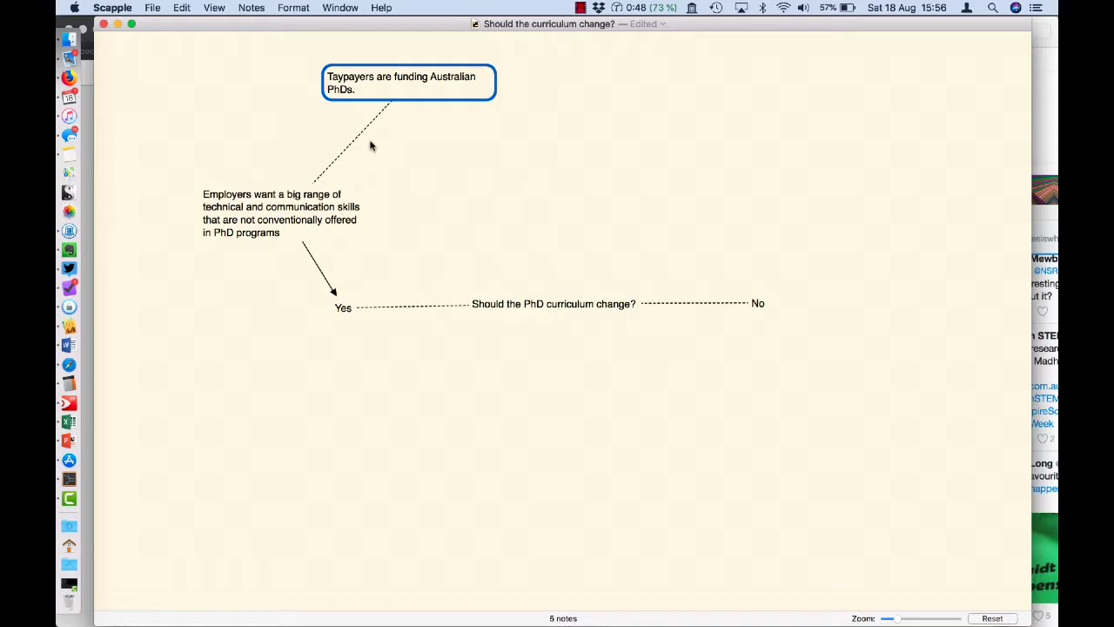
{"action": "mouse_move", "coordinate": [348, 146]}
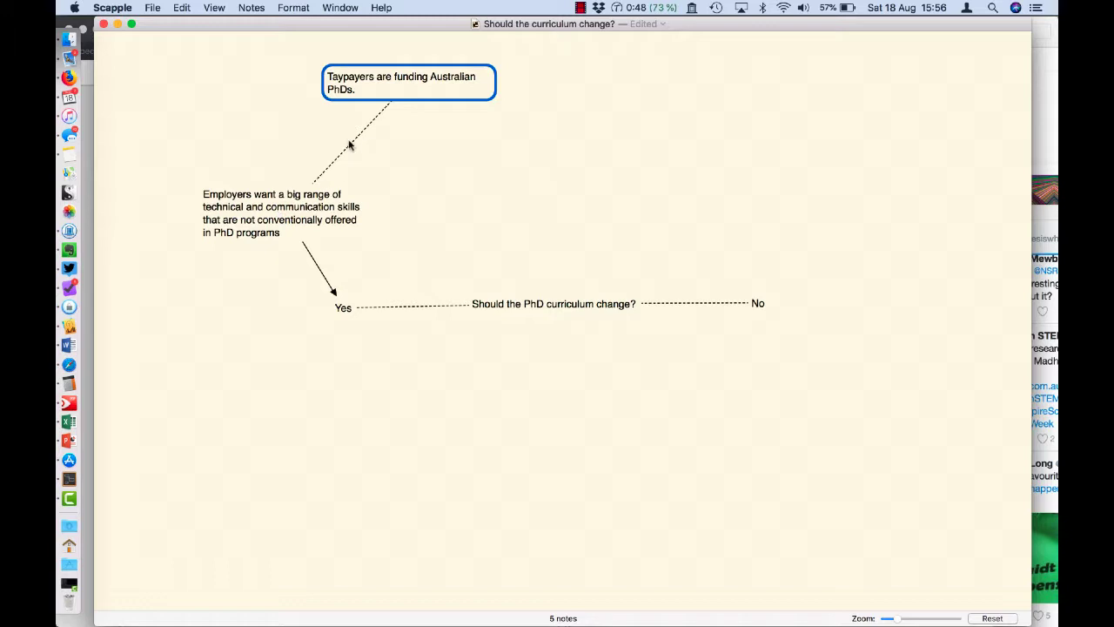
{"action": "mouse_move", "coordinate": [390, 92]}
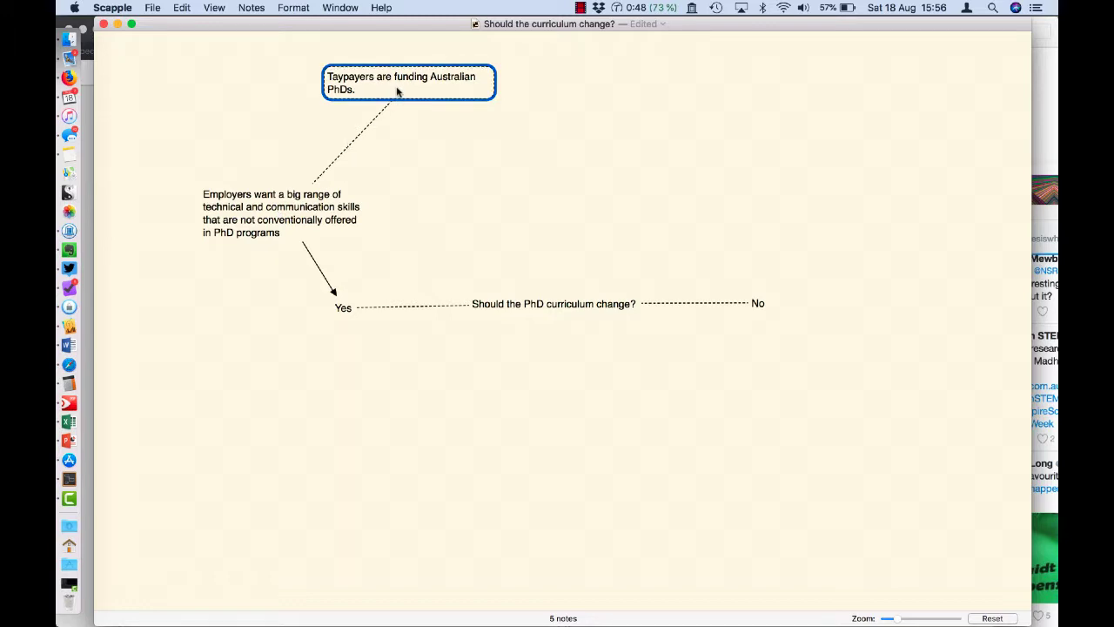
{"action": "mouse_move", "coordinate": [346, 150]}
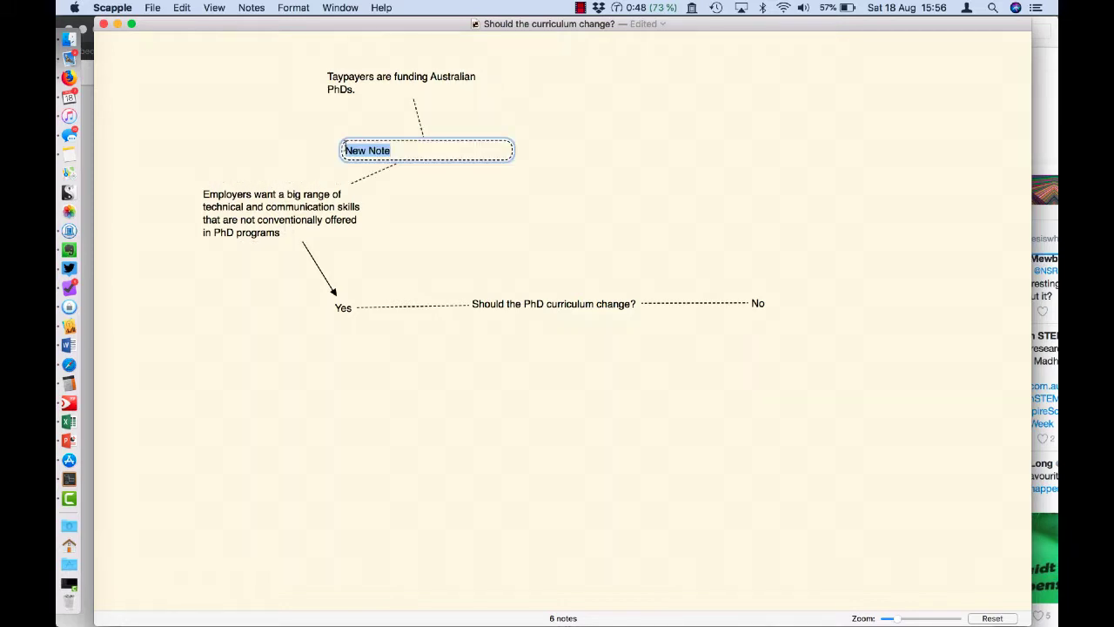
Replace the placeholder with the note that taxpayers expect PhD graduates to work to 'pay back' the investment
{"action": "key", "text": "Delete"}
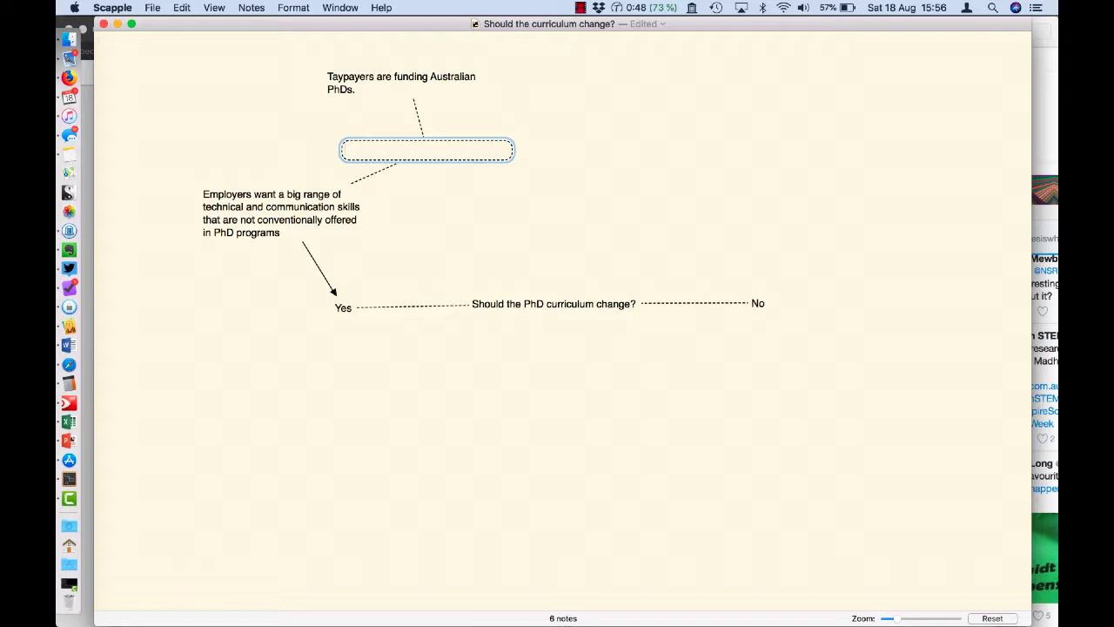
{"action": "type", "text": "Taxpayers expect PhD graduates t"}
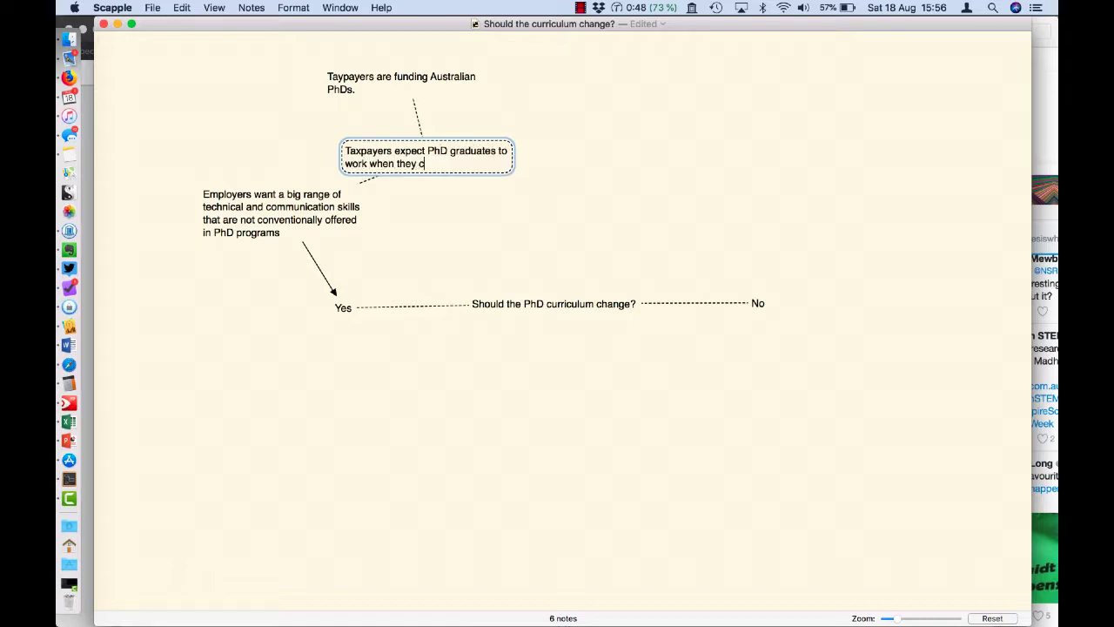
{"action": "type", "text": "omplete to"}
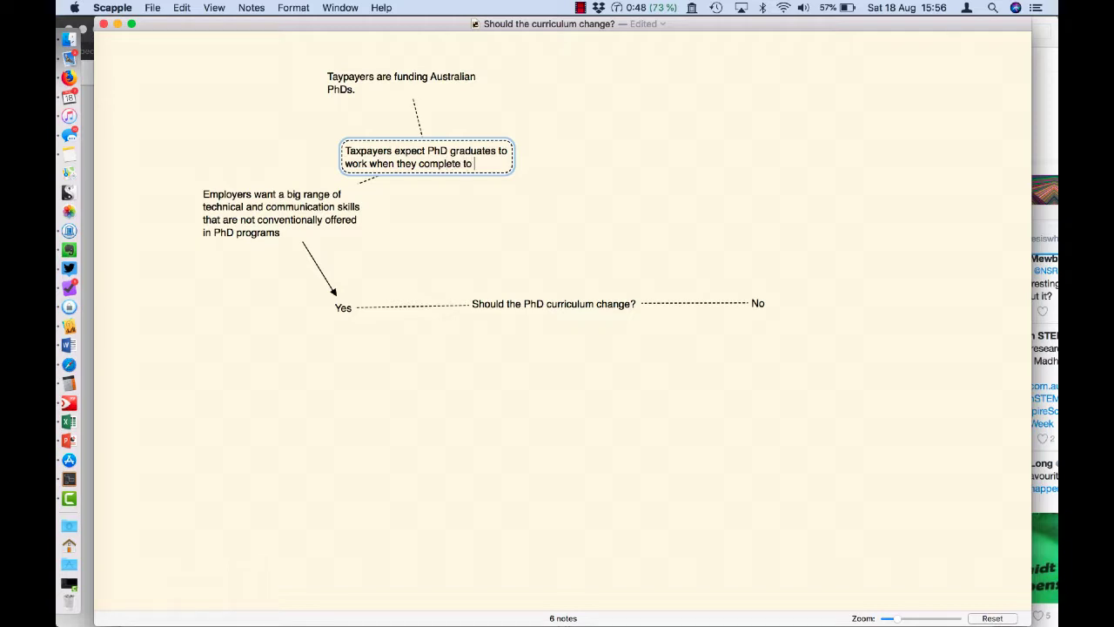
{"action": "type", "text": "'pay back’ this inve"}
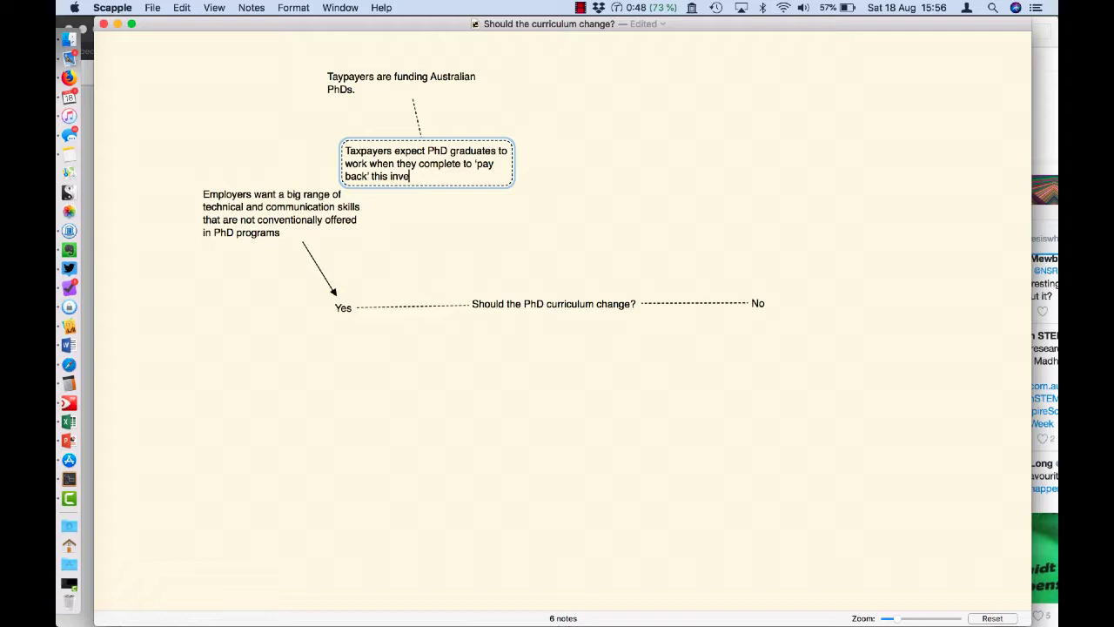
{"action": "type", "text": "stment."}
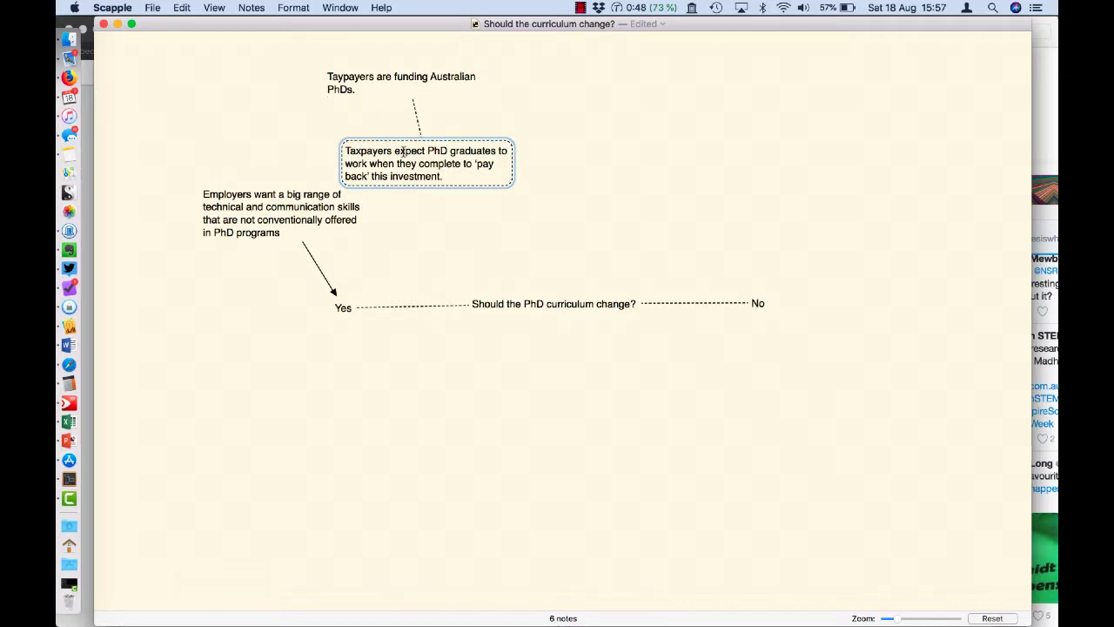
Tidy the taxpayer notes and turn their links into arrows running down the chain to the employers reason
{"action": "left_click_drag", "start_coordinate": [427, 162], "coordinate": [393, 131]}
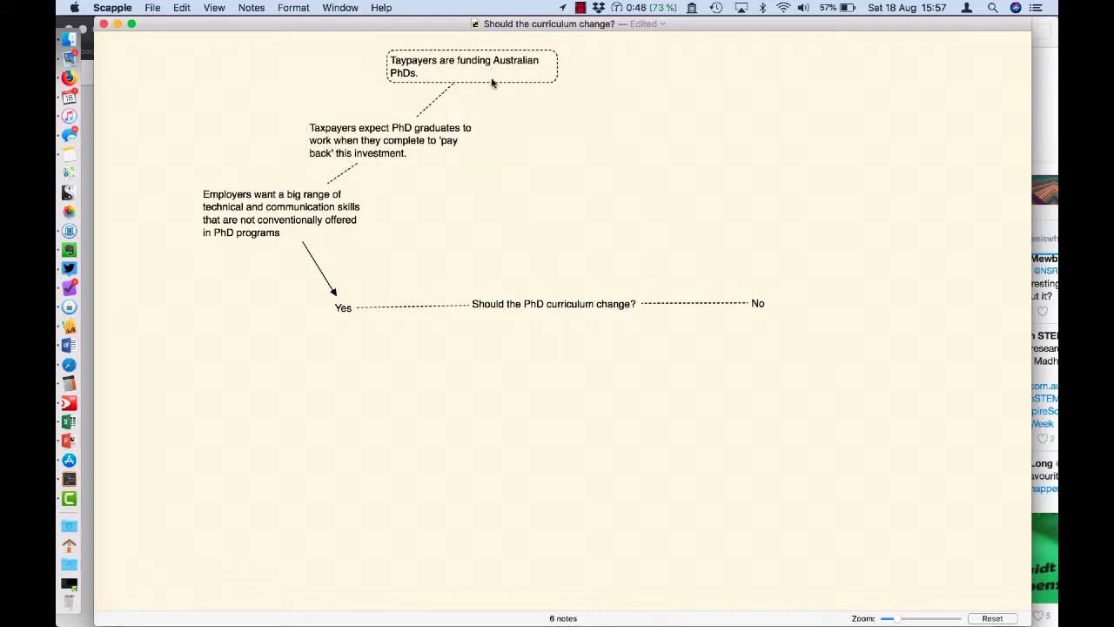
{"action": "left_click", "coordinate": [388, 140]}
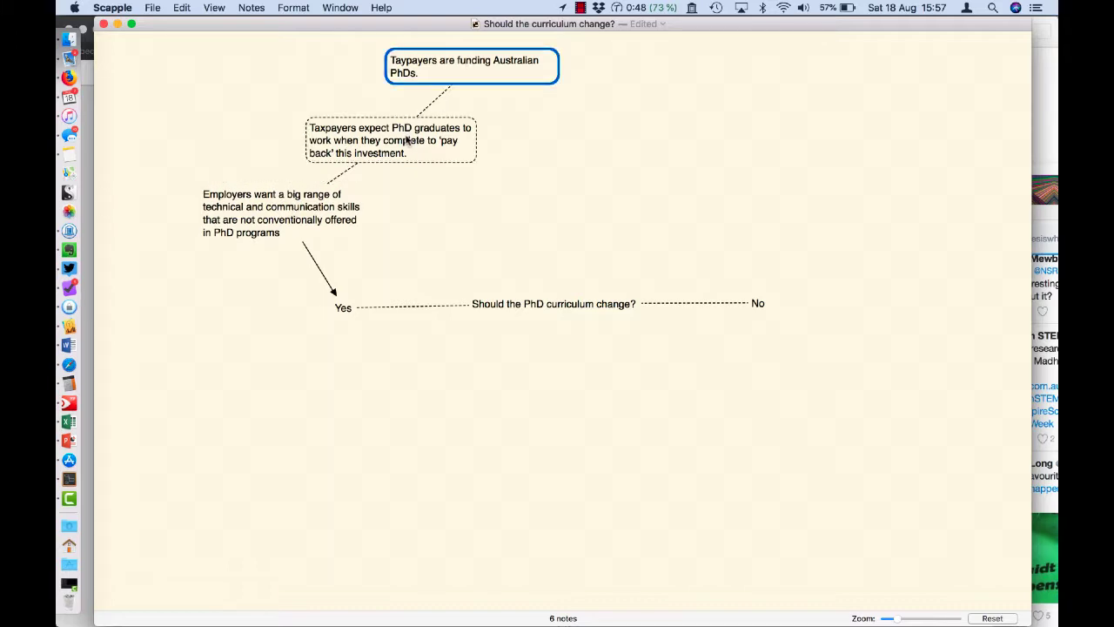
{"action": "left_click", "coordinate": [389, 139]}
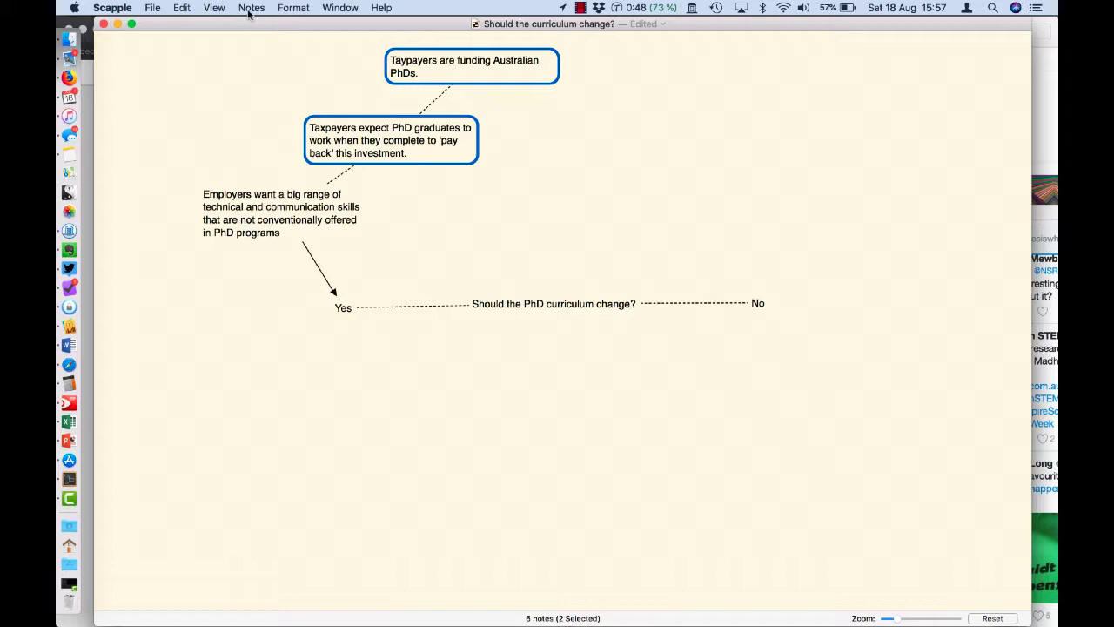
{"action": "left_click", "coordinate": [251, 7]}
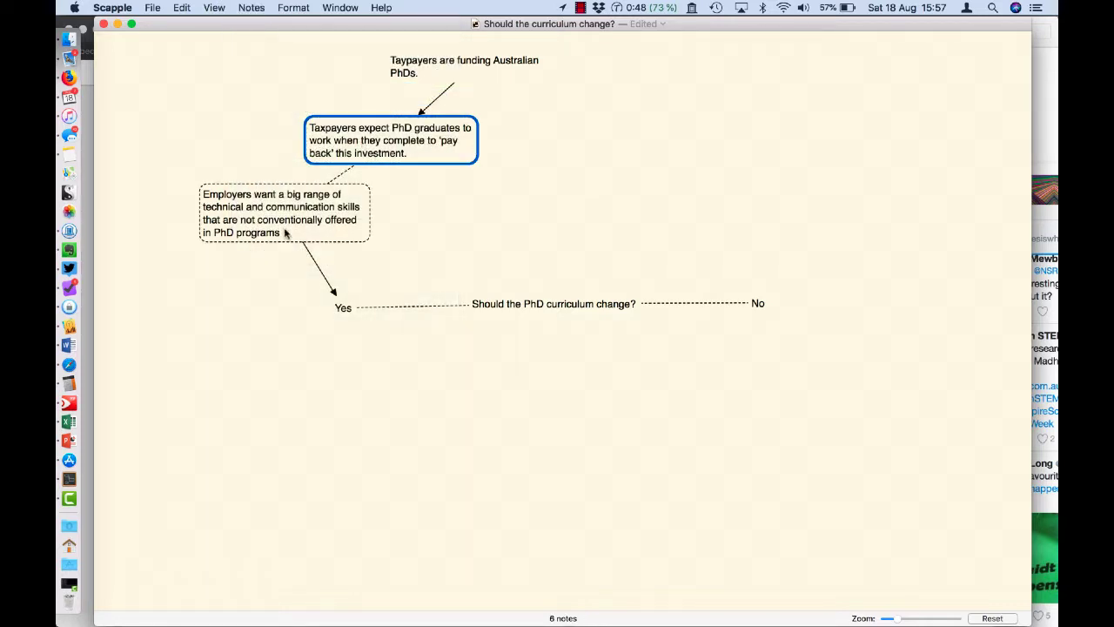
{"action": "left_click", "coordinate": [283, 213]}
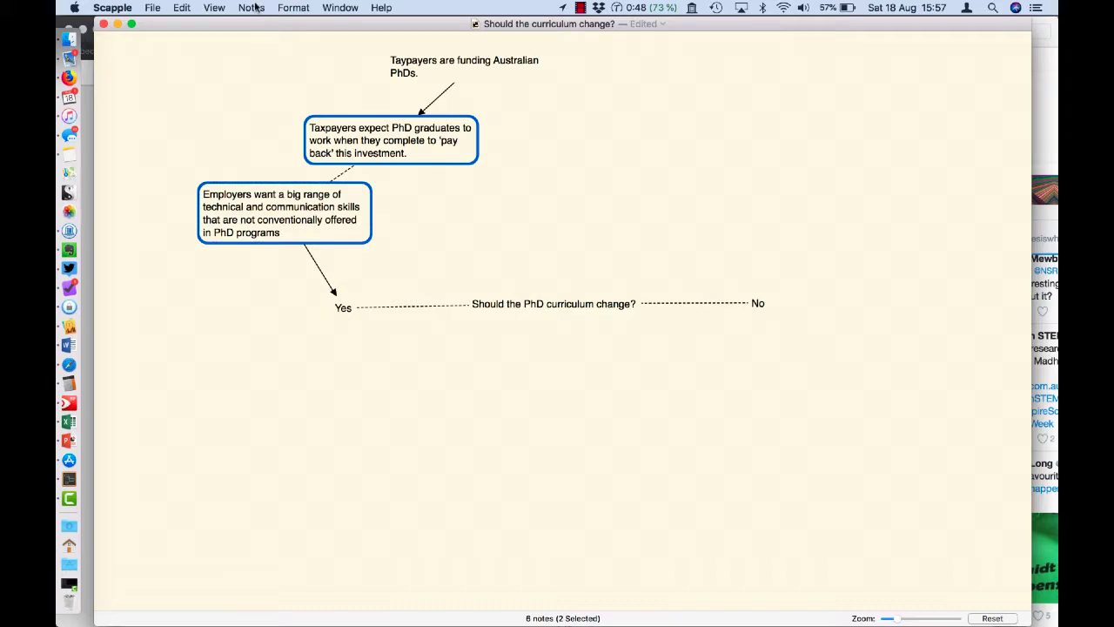
{"action": "left_click", "coordinate": [250, 8]}
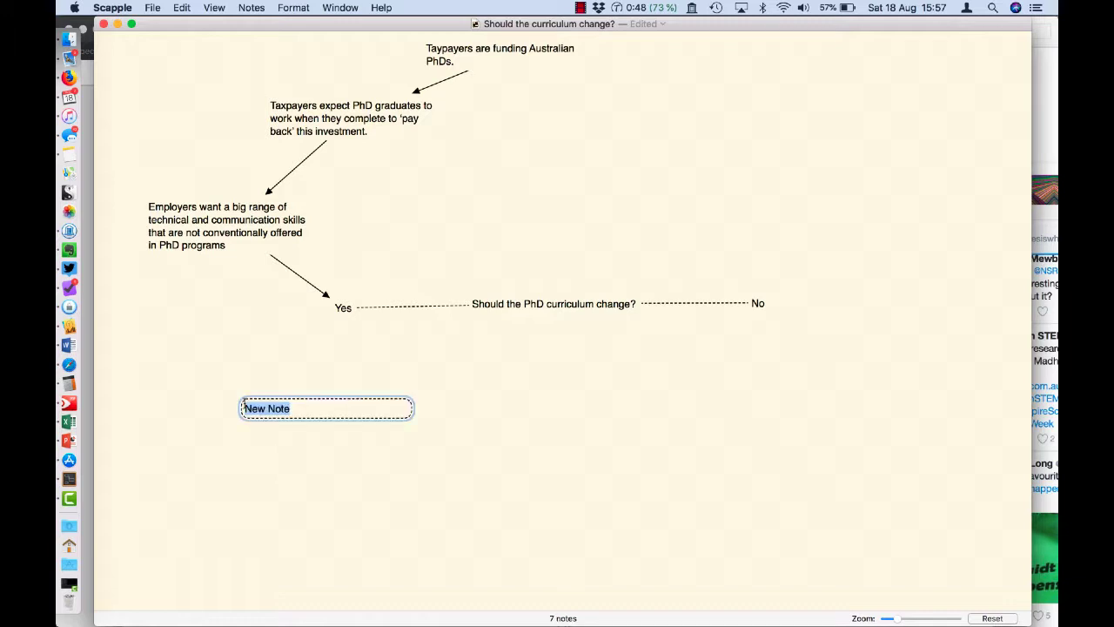
Write 'Keeps ANU competitive by offering a distinctive program' and connect it to Yes with an arrow
{"action": "type", "text": "Kepps ANU"}
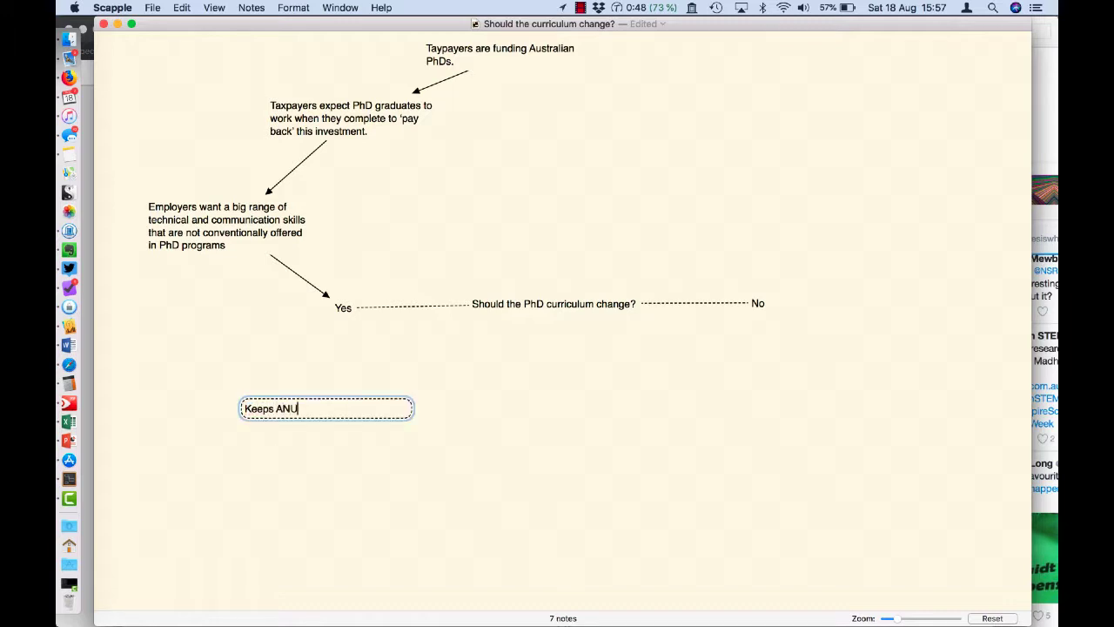
{"action": "type", "text": "competitive"}
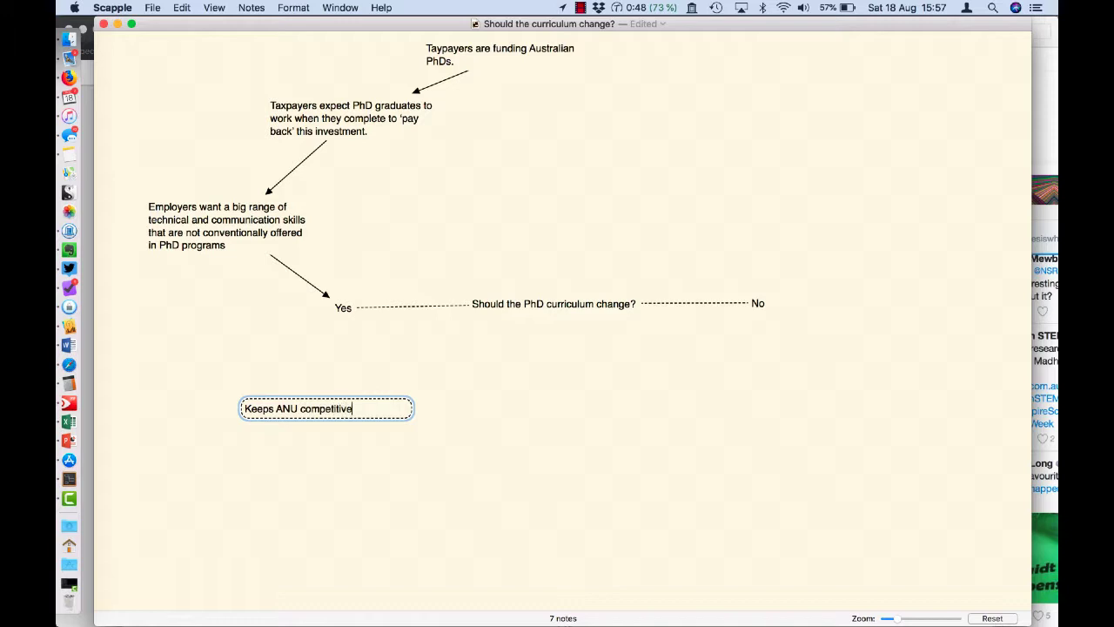
{"action": "type", "text": "by offe"}
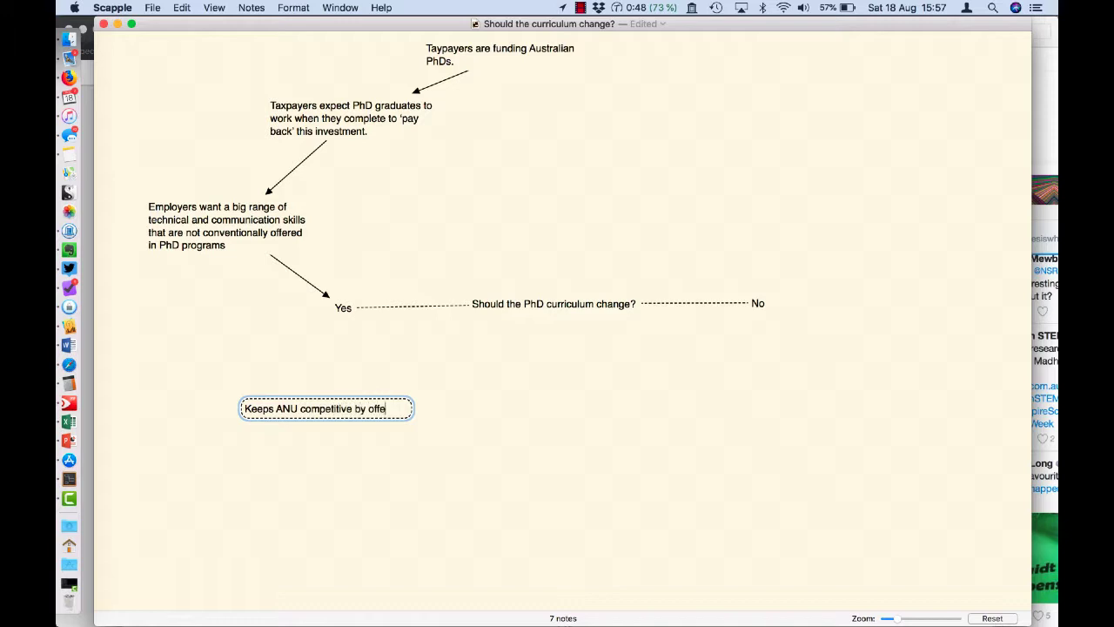
{"action": "type", "text": "ring a distintive"}
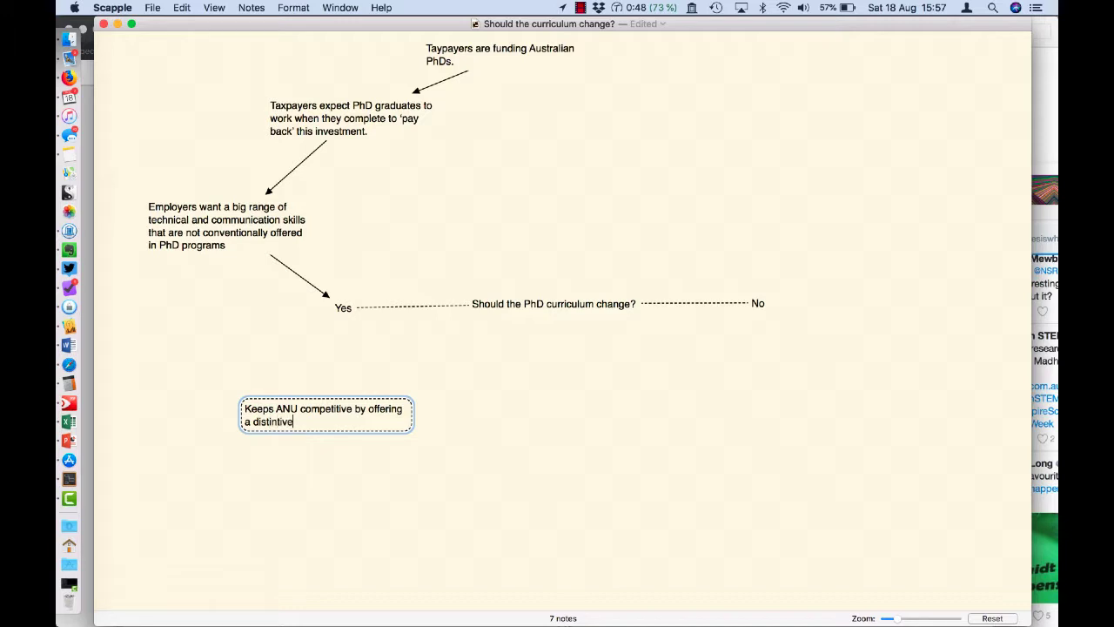
{"action": "key", "text": "backspace"}
{"action": "type", "text": "c"}
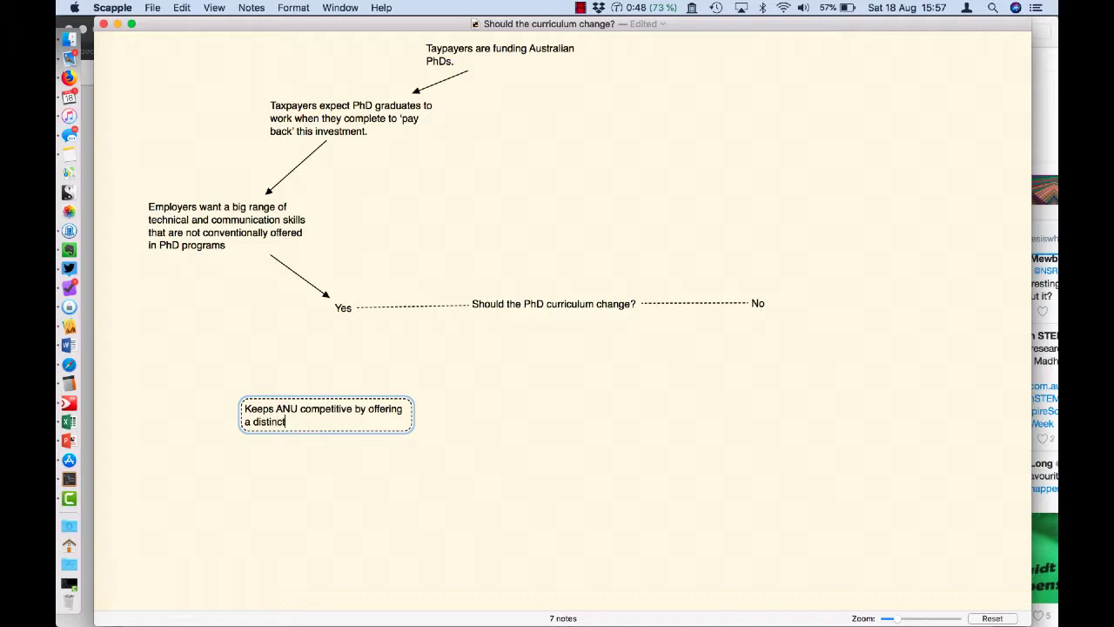
{"action": "type", "text": "ive program"}
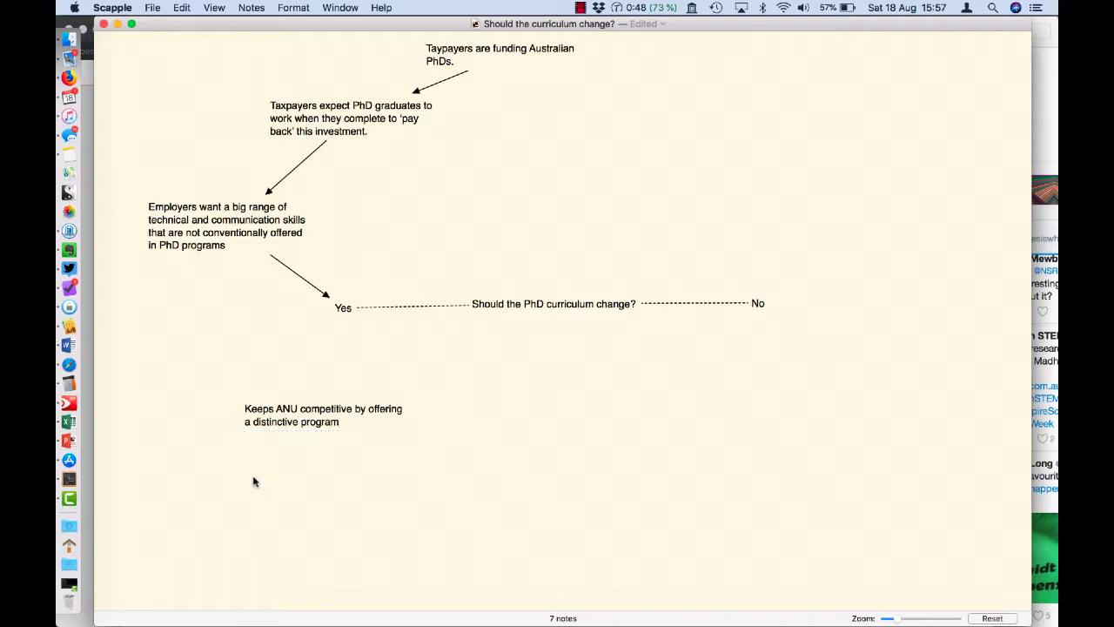
{"action": "left_click_drag", "start_coordinate": [323, 414], "coordinate": [386, 302]}
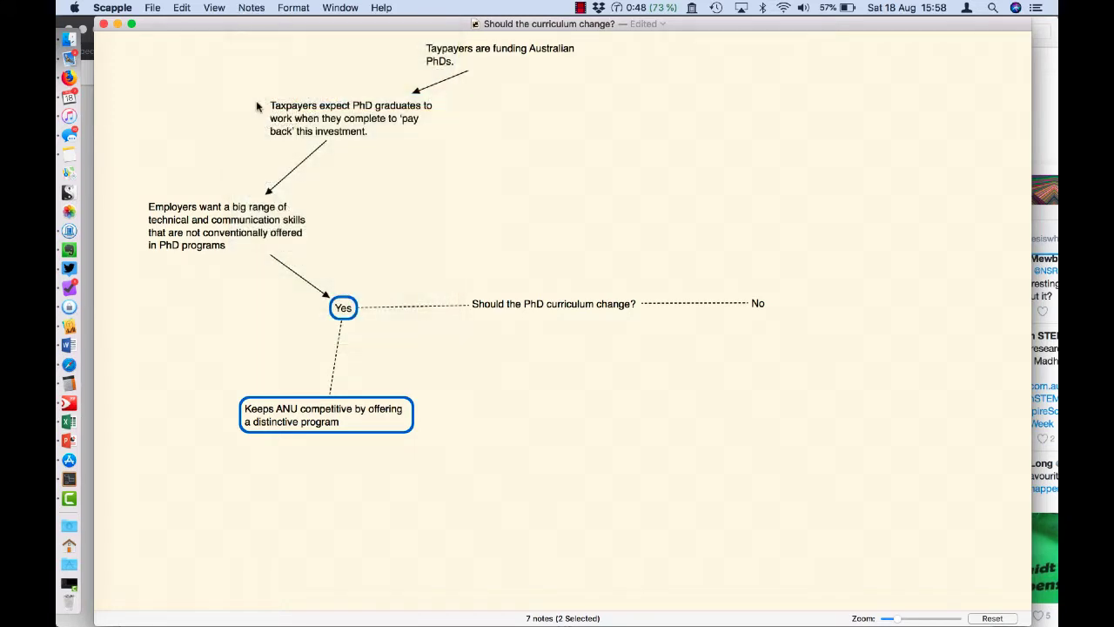
{"action": "left_click", "coordinate": [208, 468]}
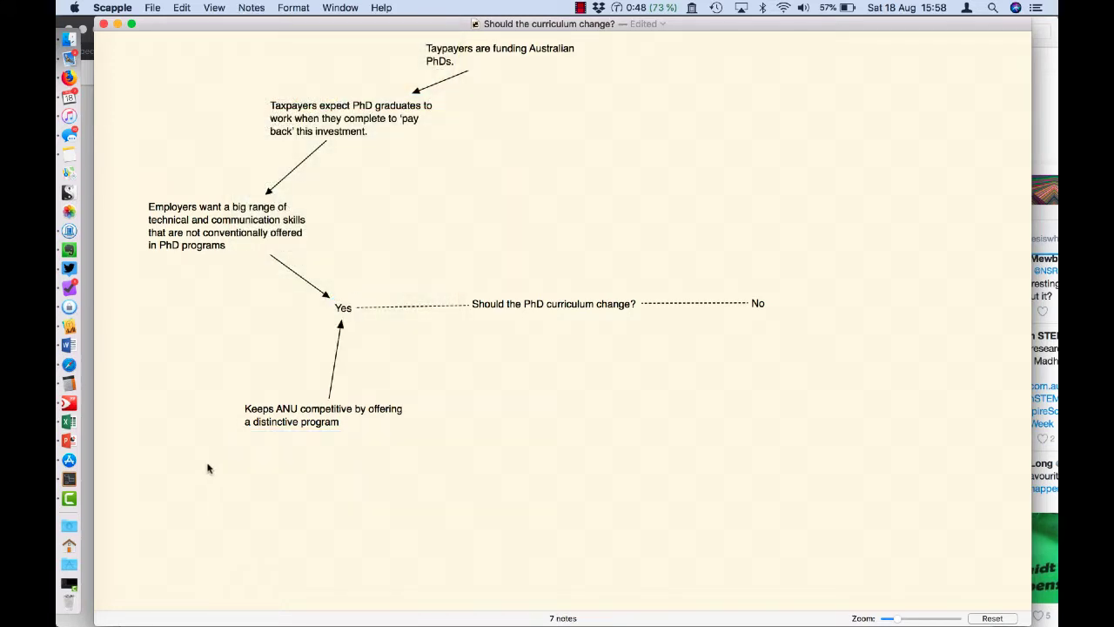
{"action": "mouse_move", "coordinate": [709, 329]}
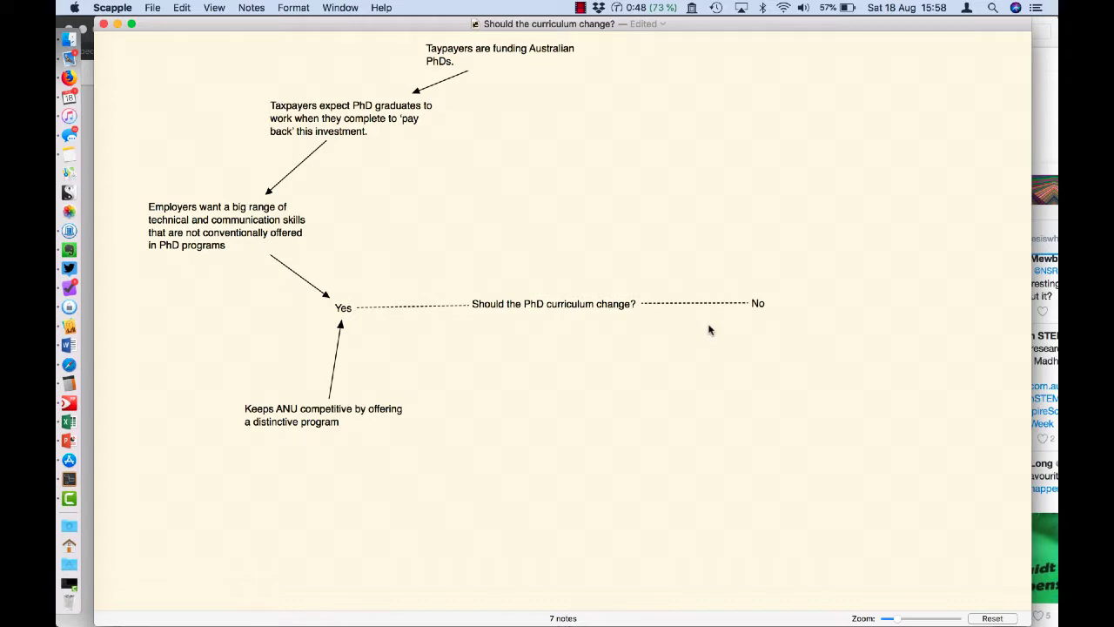
{"action": "mouse_move", "coordinate": [769, 272]}
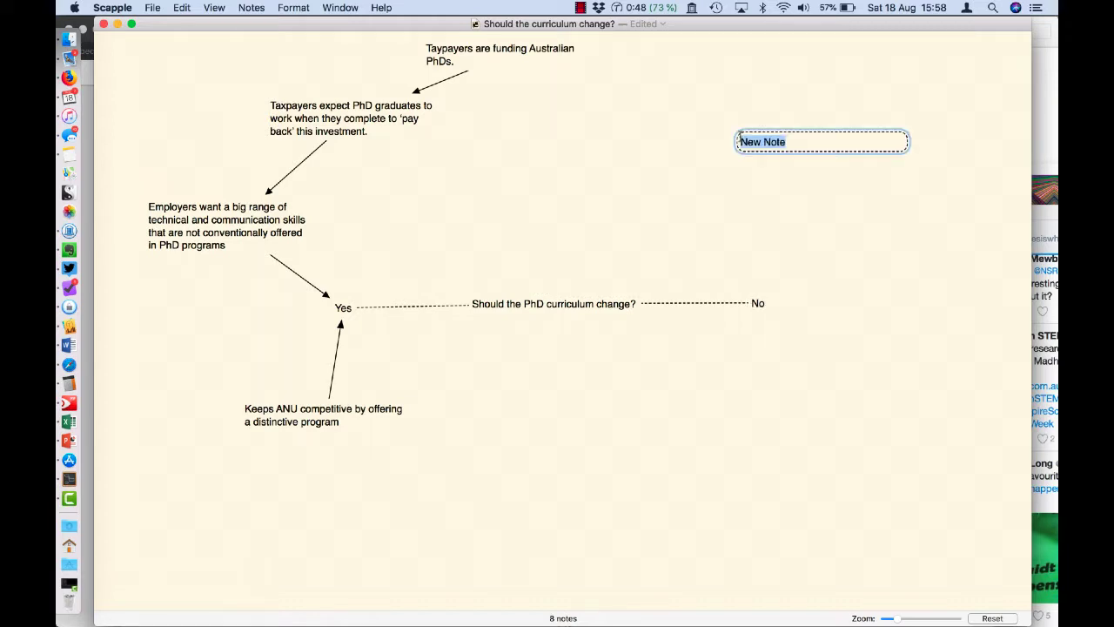
Write 'Technical and communication skills are best learned on the job' and connect it to No with an arrow
{"action": "type", "text": "Technical"}
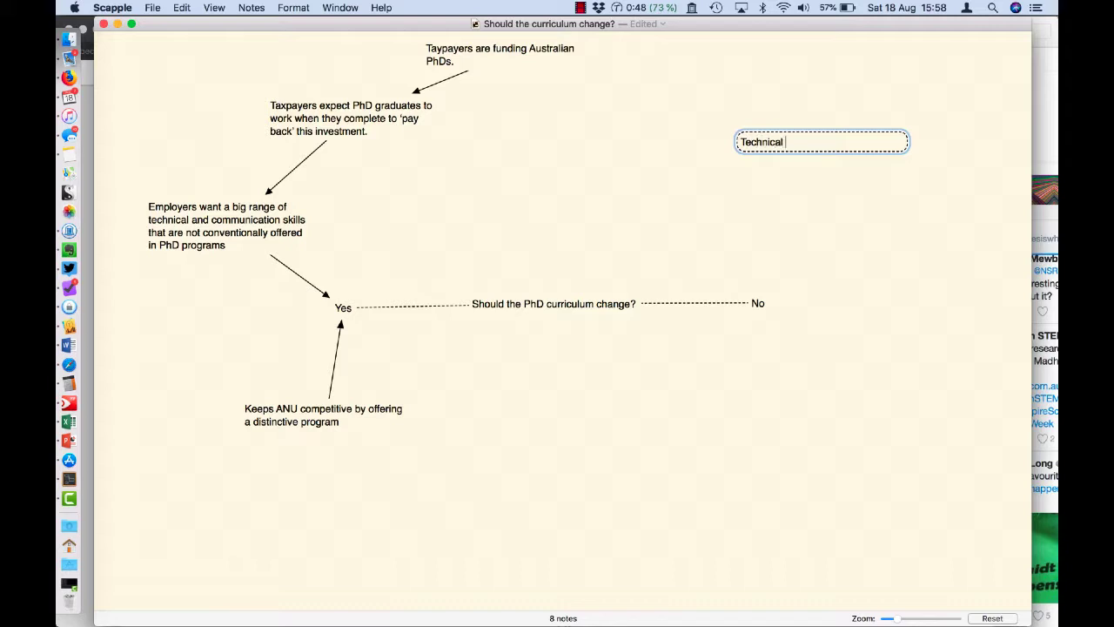
{"action": "type", "text": "and commun"}
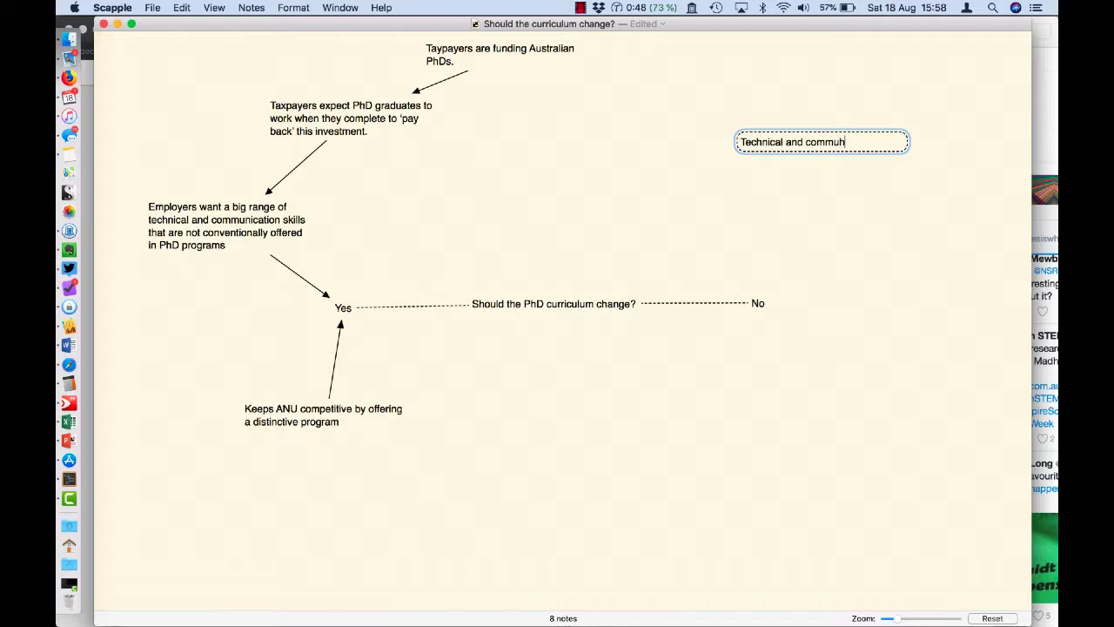
{"action": "type", "text": "ication skills"}
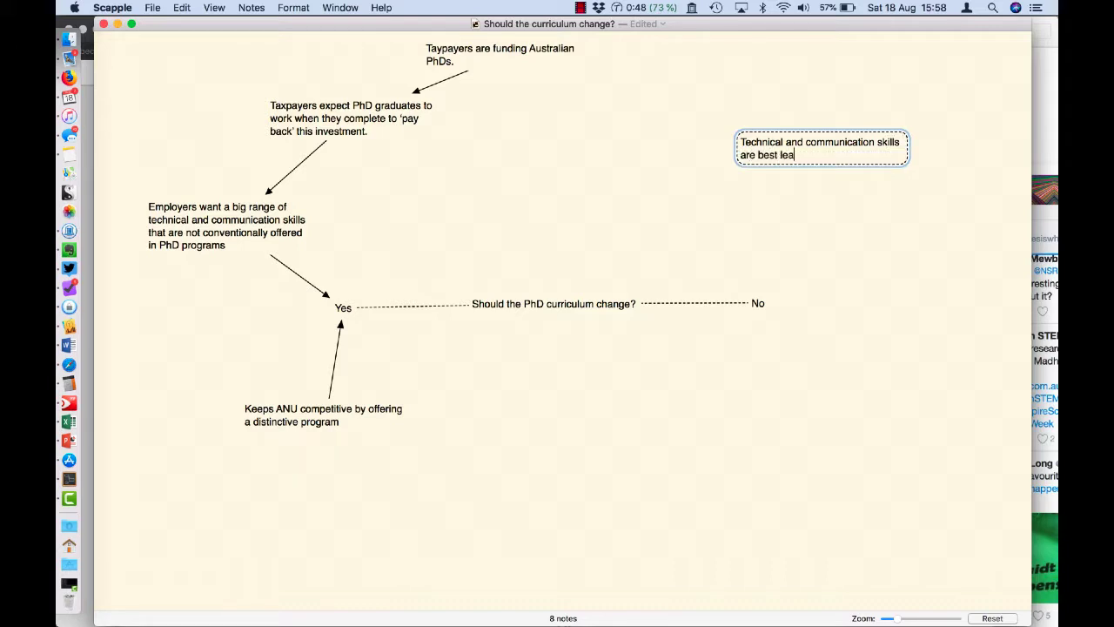
{"action": "type", "text": "rned on the jo"}
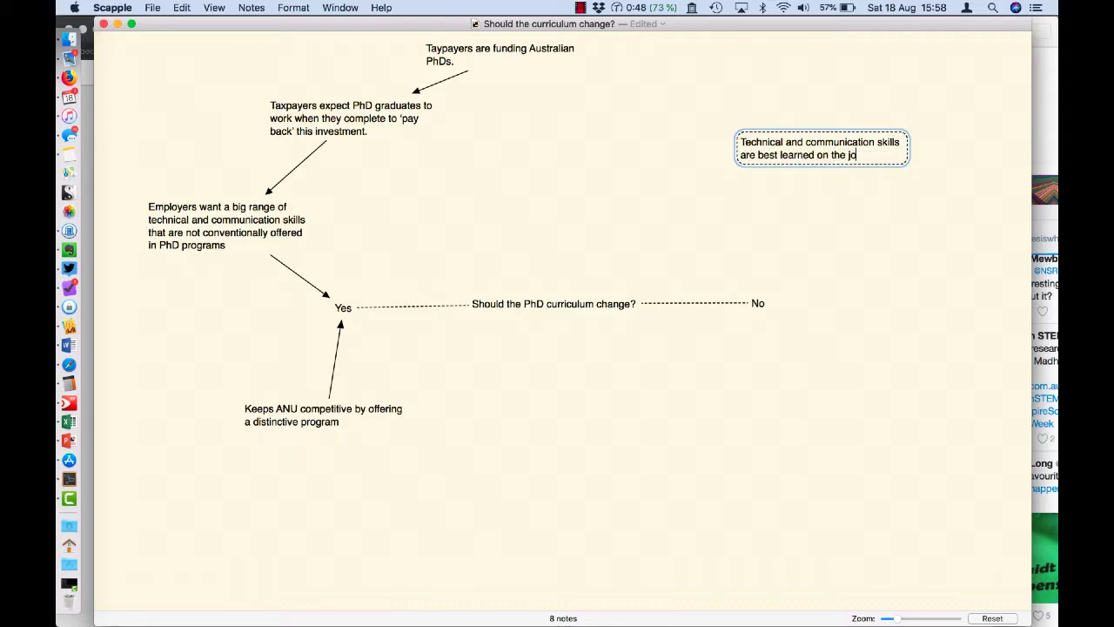
{"action": "type", "text": "bn"}
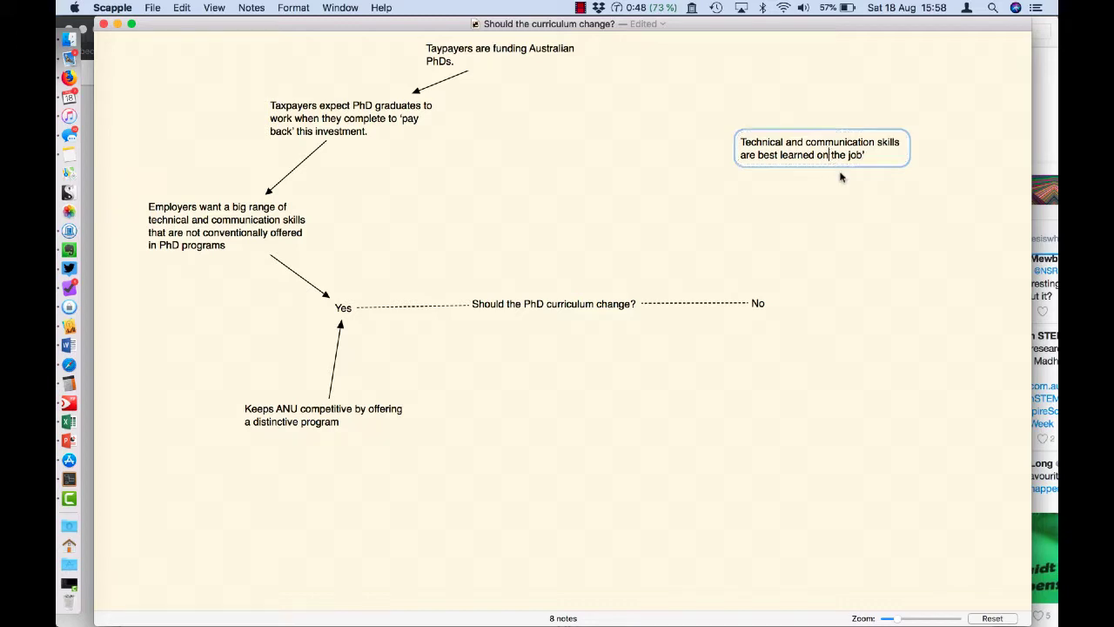
{"action": "left_click", "coordinate": [840, 256]}
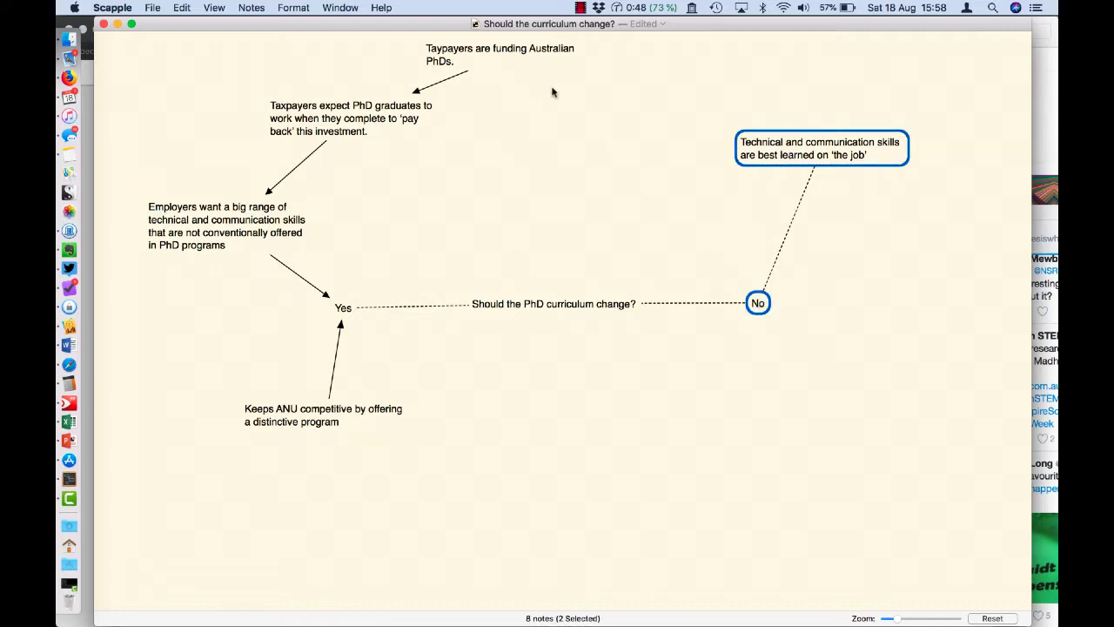
{"action": "left_click", "coordinate": [253, 7]}
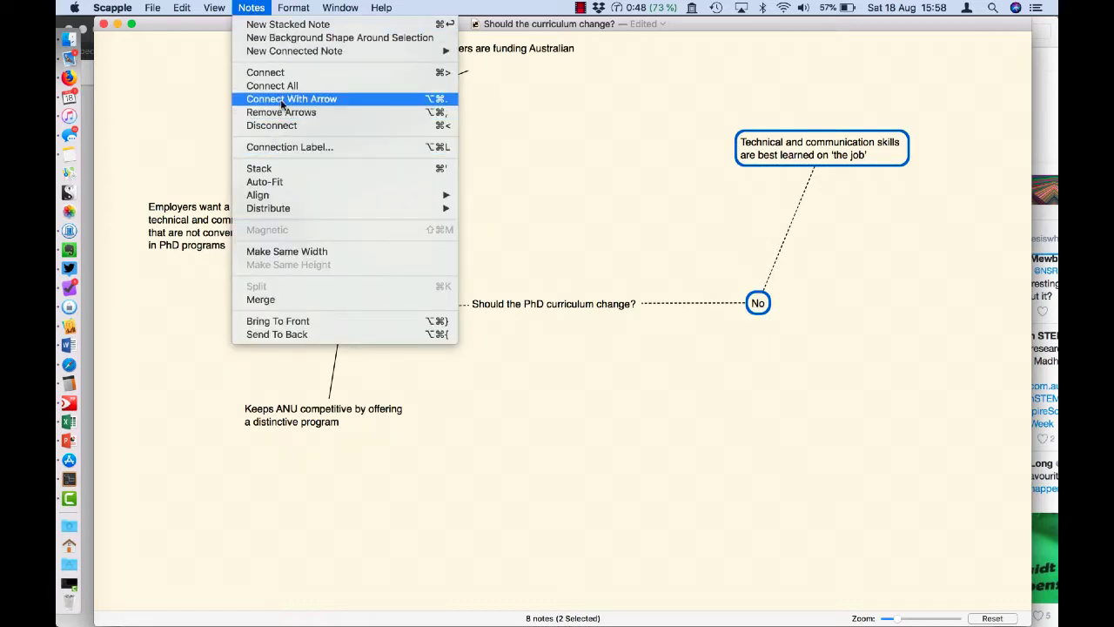
{"action": "left_click", "coordinate": [291, 99]}
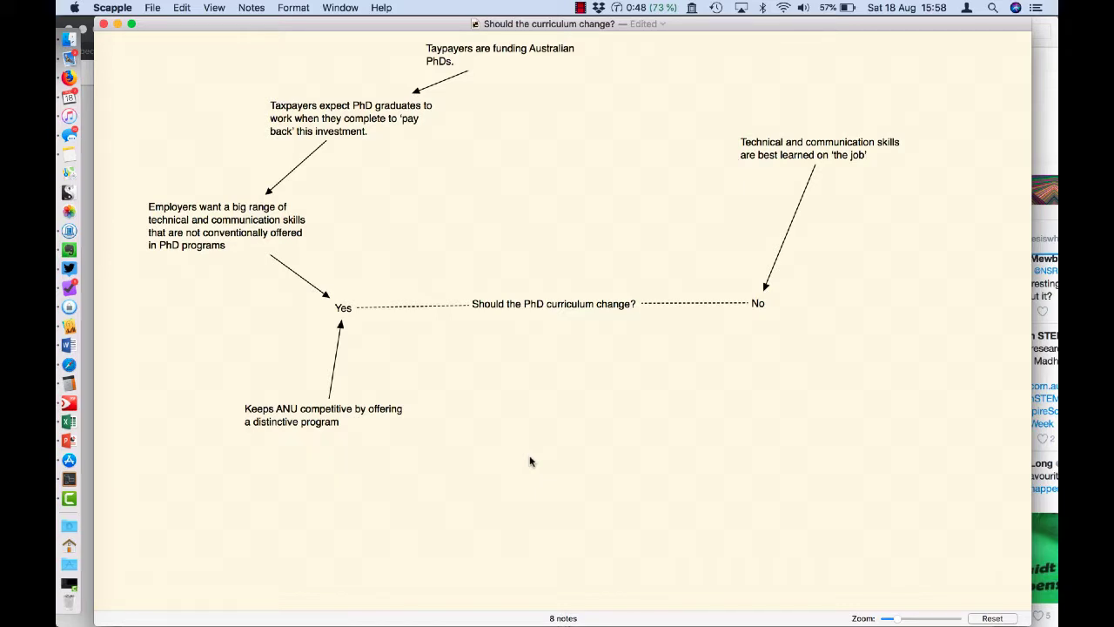
Create a note below No saying the future is uncertain so techniques taught now may not stay relevant
{"action": "double_click", "coordinate": [774, 424]}
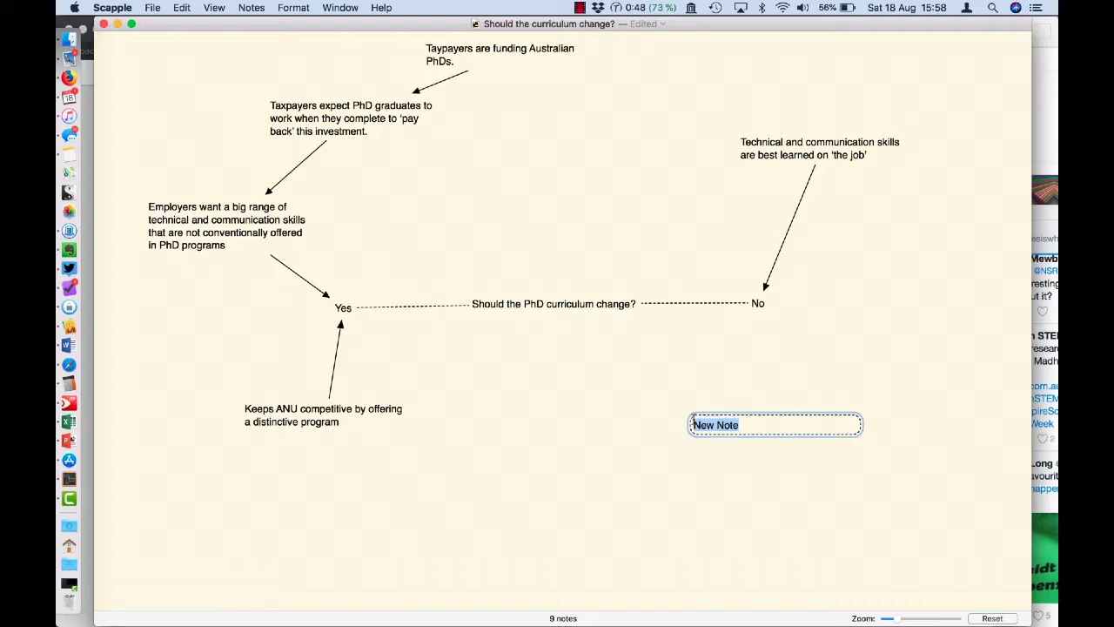
{"action": "type", "text": "Future is really uncertain - ho"}
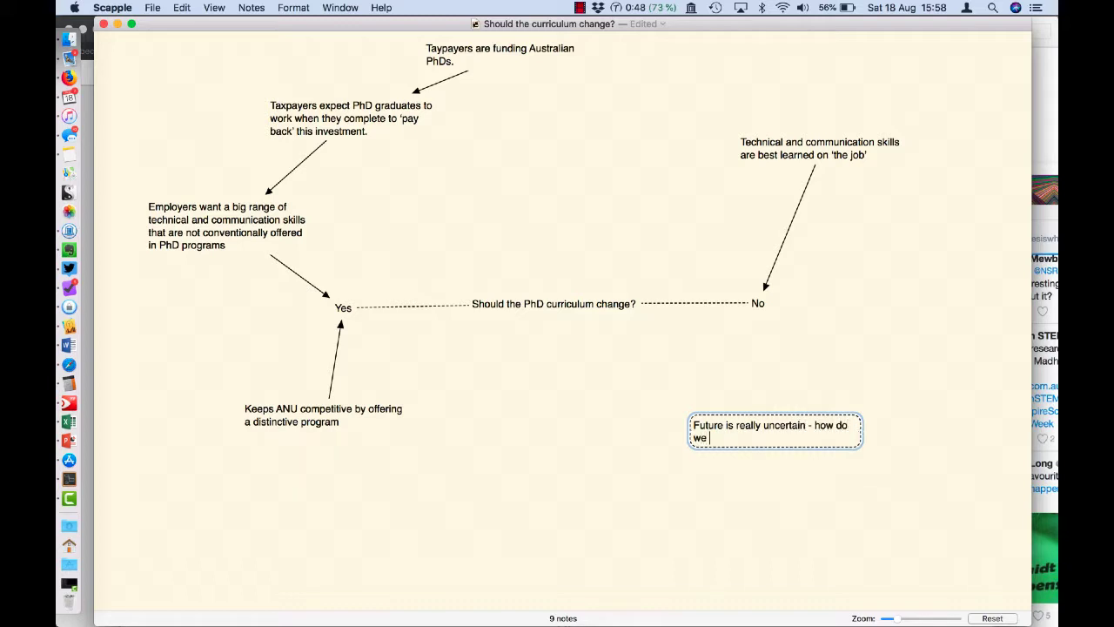
{"action": "type", "text": "know that techni"}
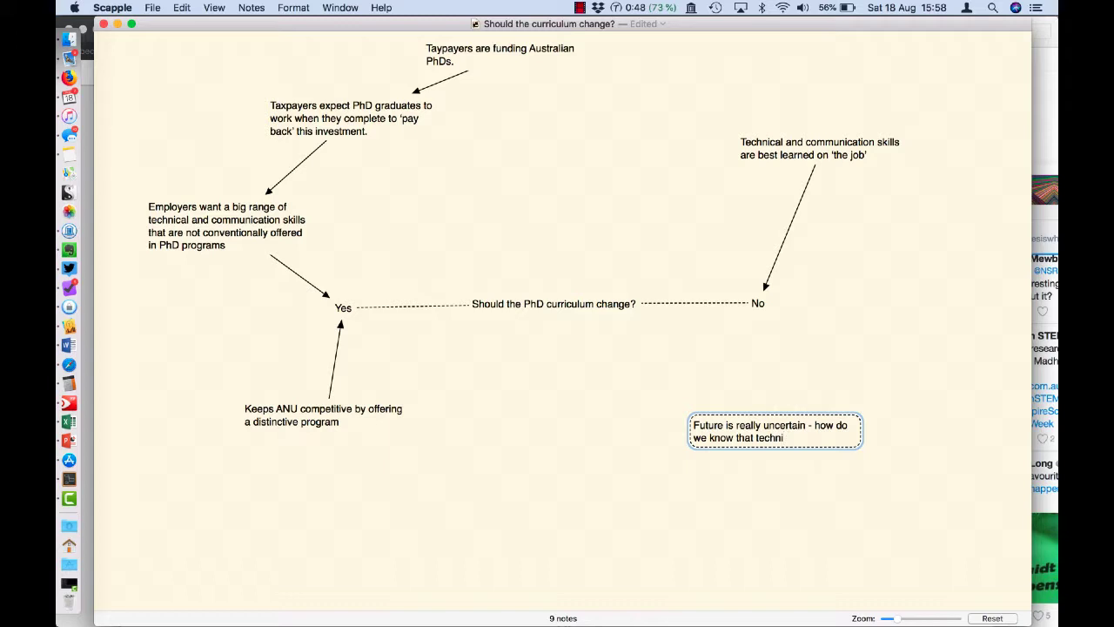
{"action": "type", "text": "ques taught now will stay relevant?"}
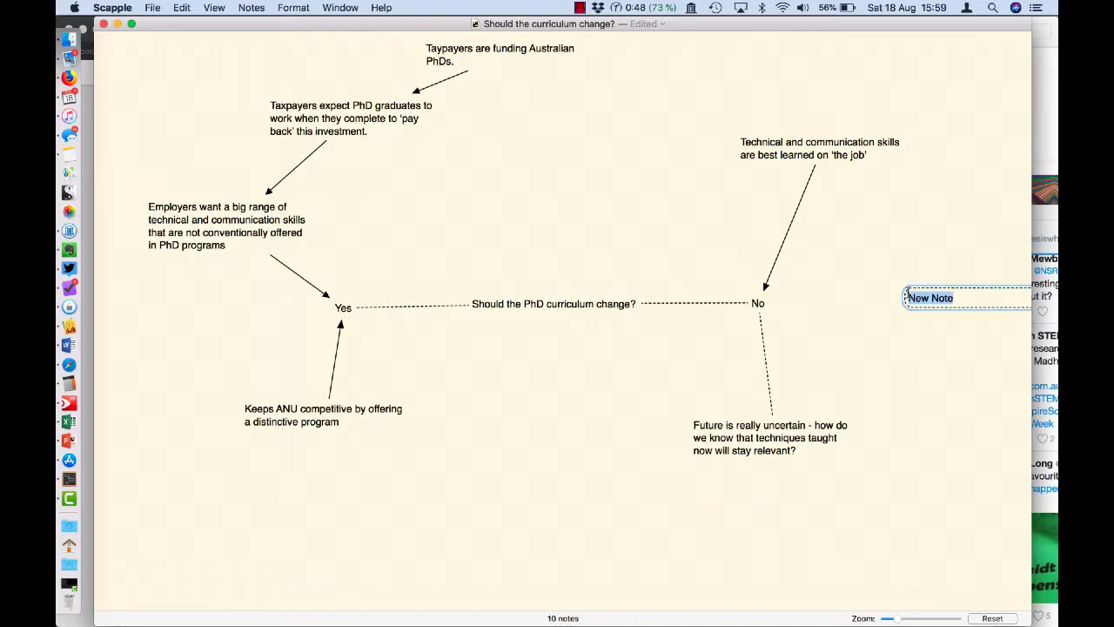
Create 'Costs too much!' and make its link and the uncertainty note's link arrows into No
{"action": "type", "text": "Costs too much!"}
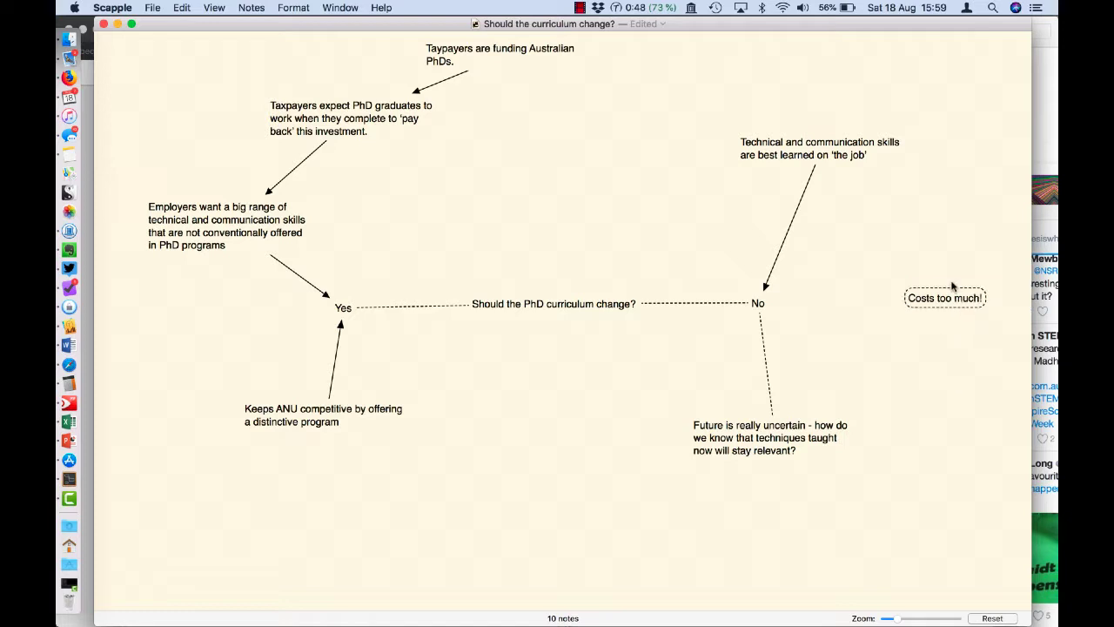
{"action": "left_click", "coordinate": [758, 303]}
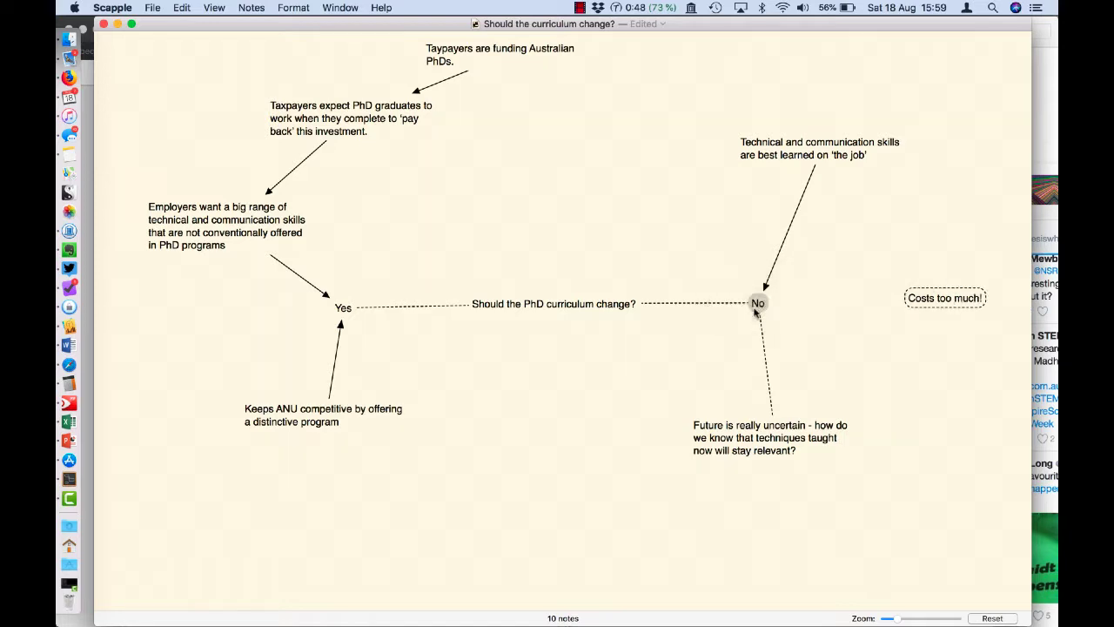
{"action": "left_click", "coordinate": [944, 298]}
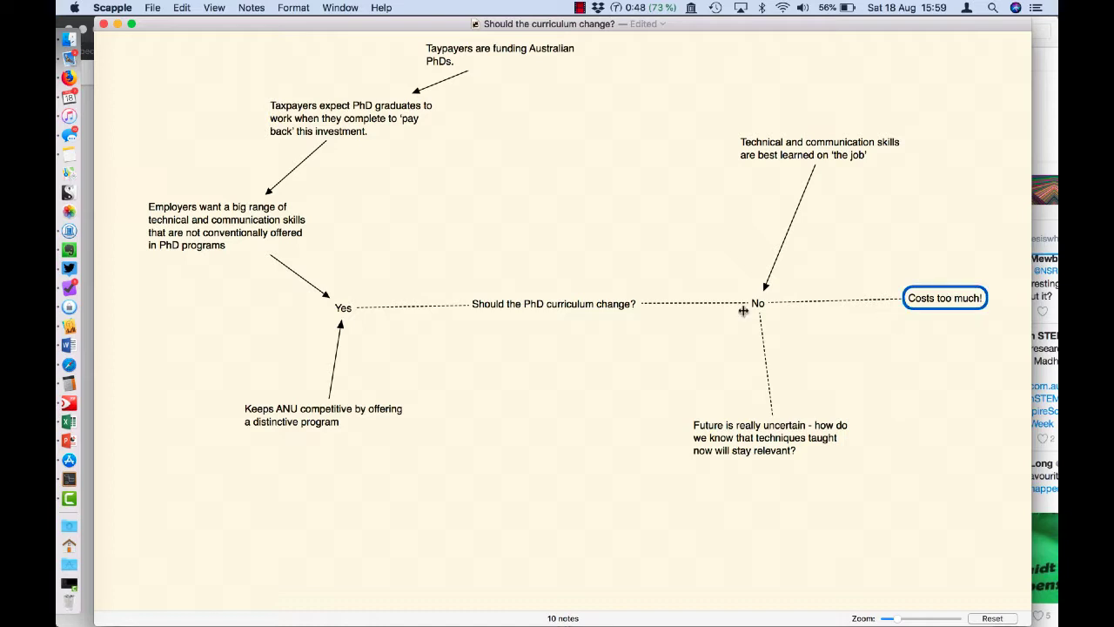
{"action": "left_click", "coordinate": [757, 302]}
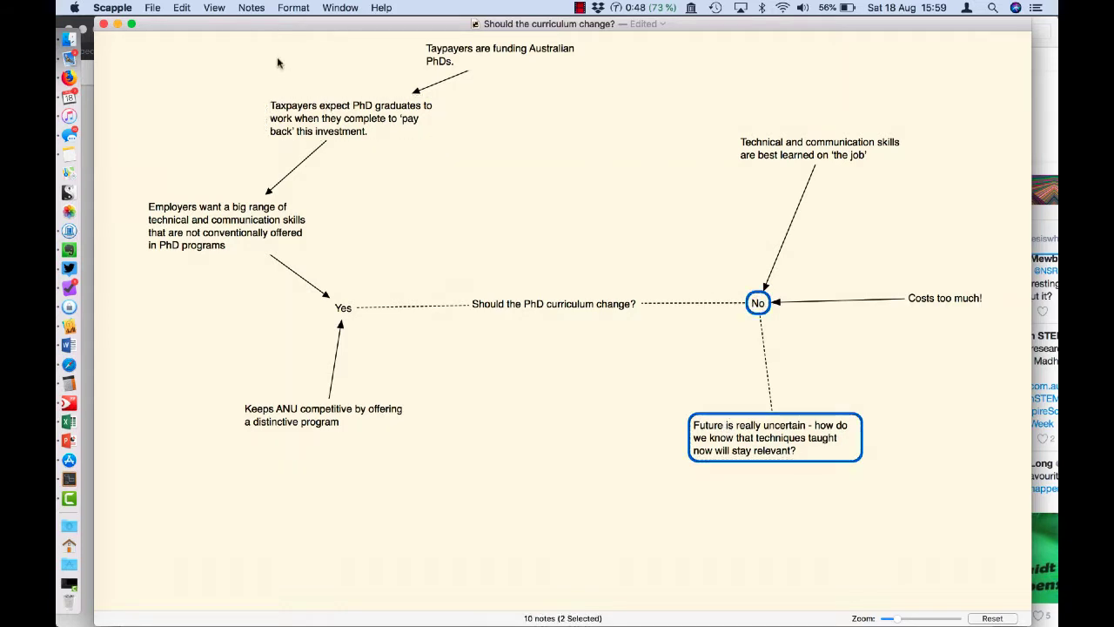
{"action": "left_click", "coordinate": [256, 7]}
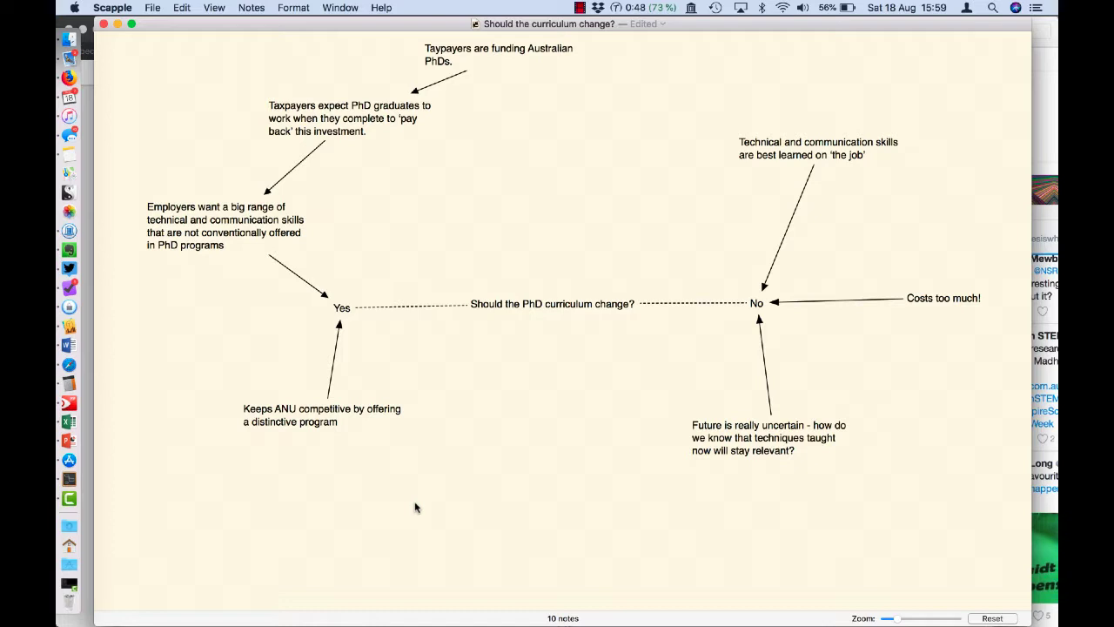
{"action": "mouse_move", "coordinate": [456, 409]}
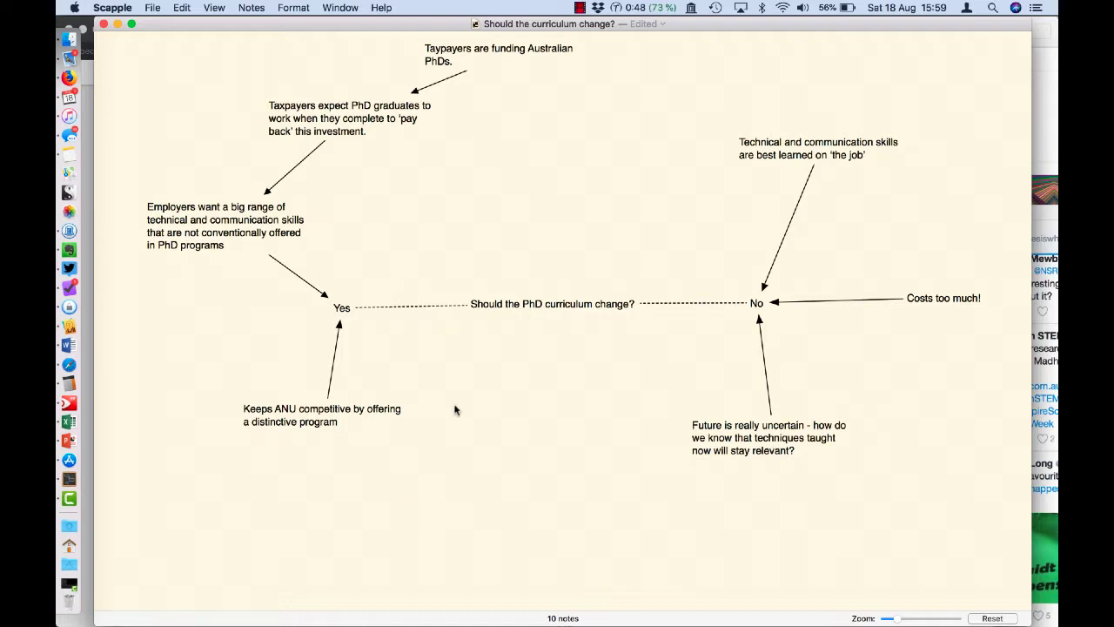
{"action": "mouse_move", "coordinate": [323, 296]}
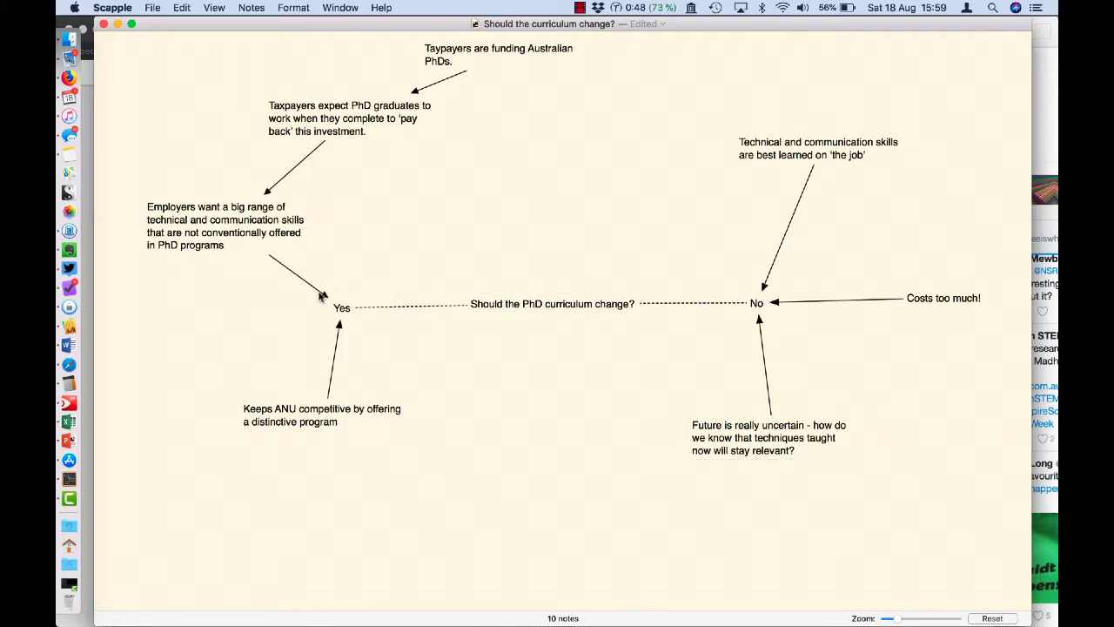
{"action": "mouse_move", "coordinate": [721, 500]}
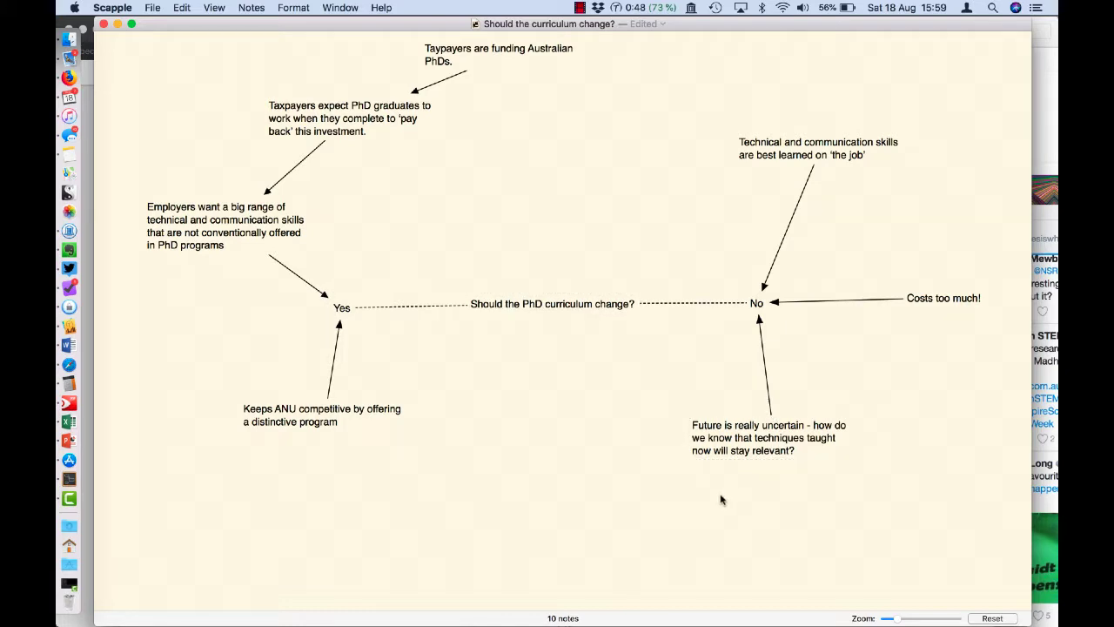
{"action": "mouse_move", "coordinate": [533, 416]}
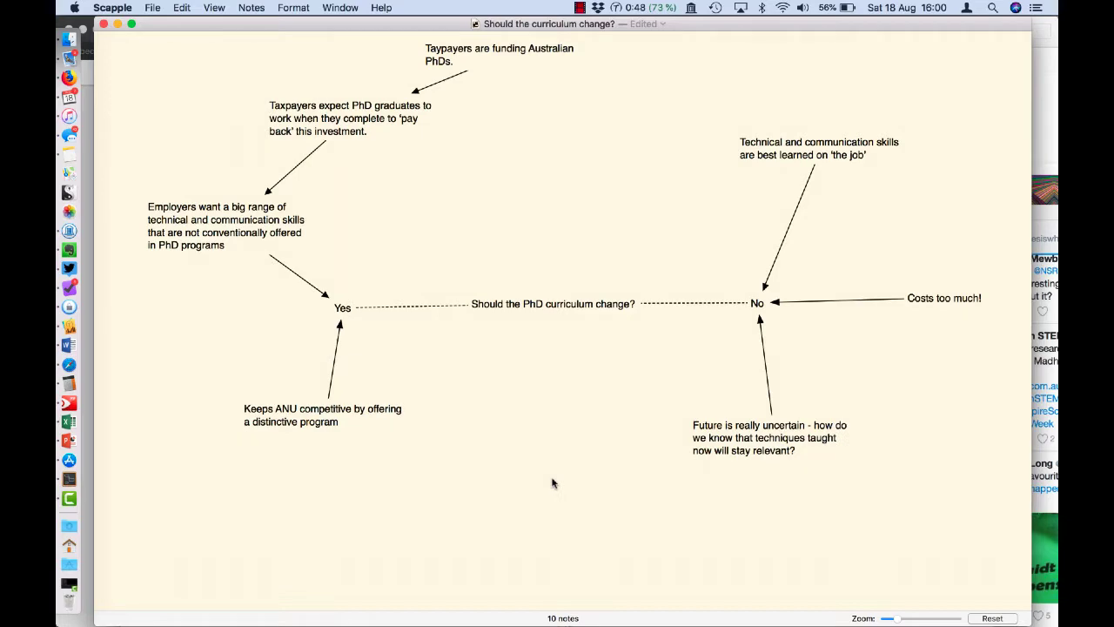
{"action": "mouse_move", "coordinate": [701, 457]}
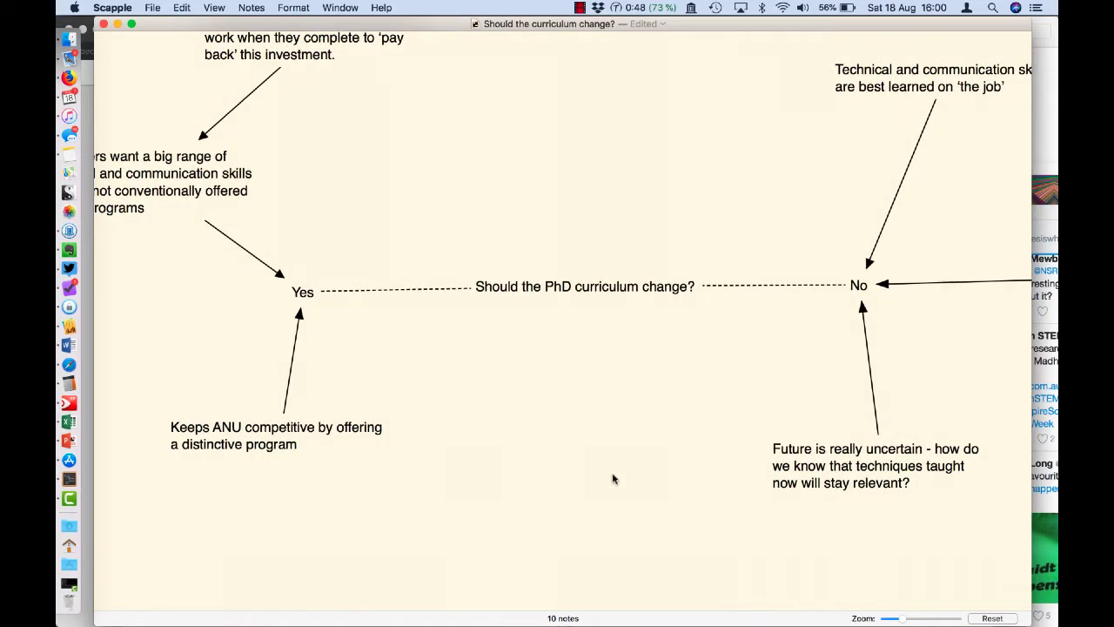
Create a note: 'Universities are well placed to anticipate needs because they are on the forefront of knowledge production.'
{"action": "double_click", "coordinate": [616, 486]}
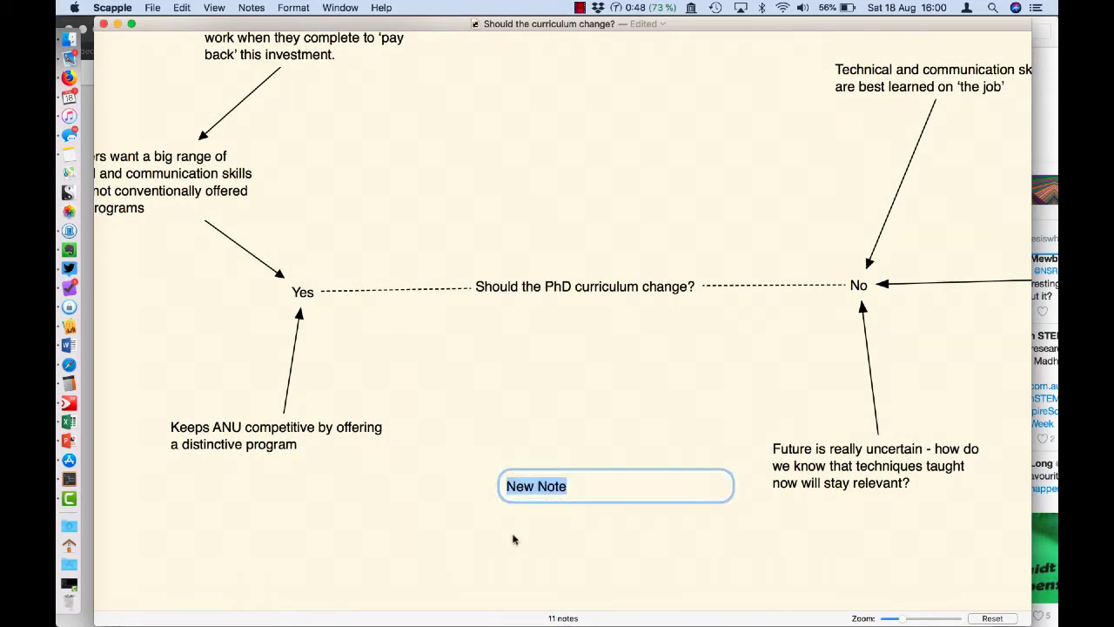
{"action": "type", "text": "Univers"}
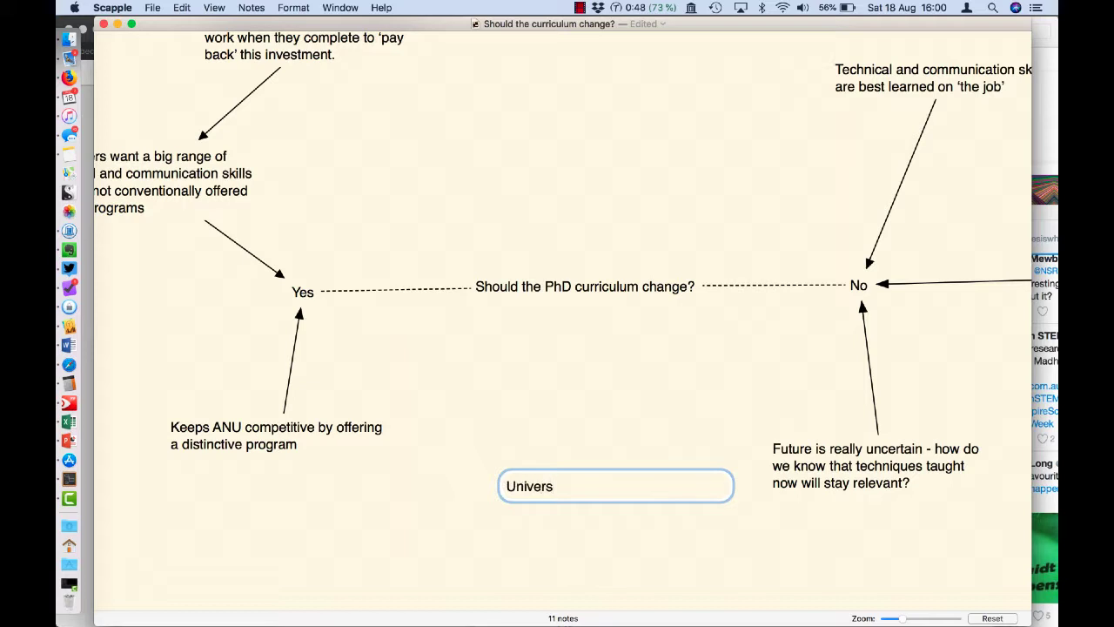
{"action": "type", "text": "ities are well"}
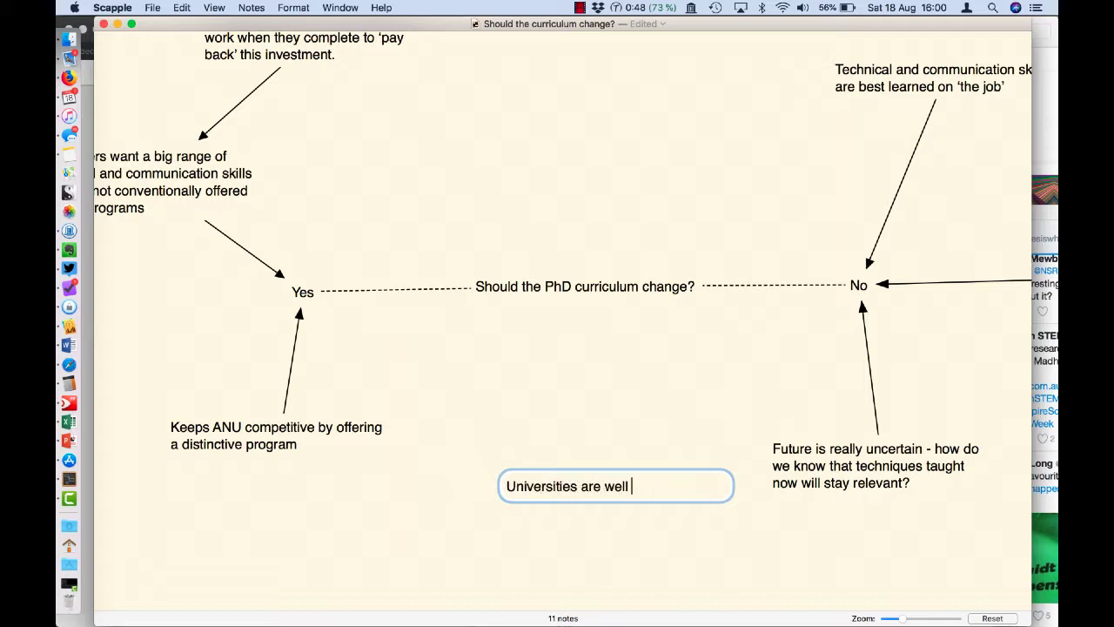
{"action": "type", "text": "placed to"}
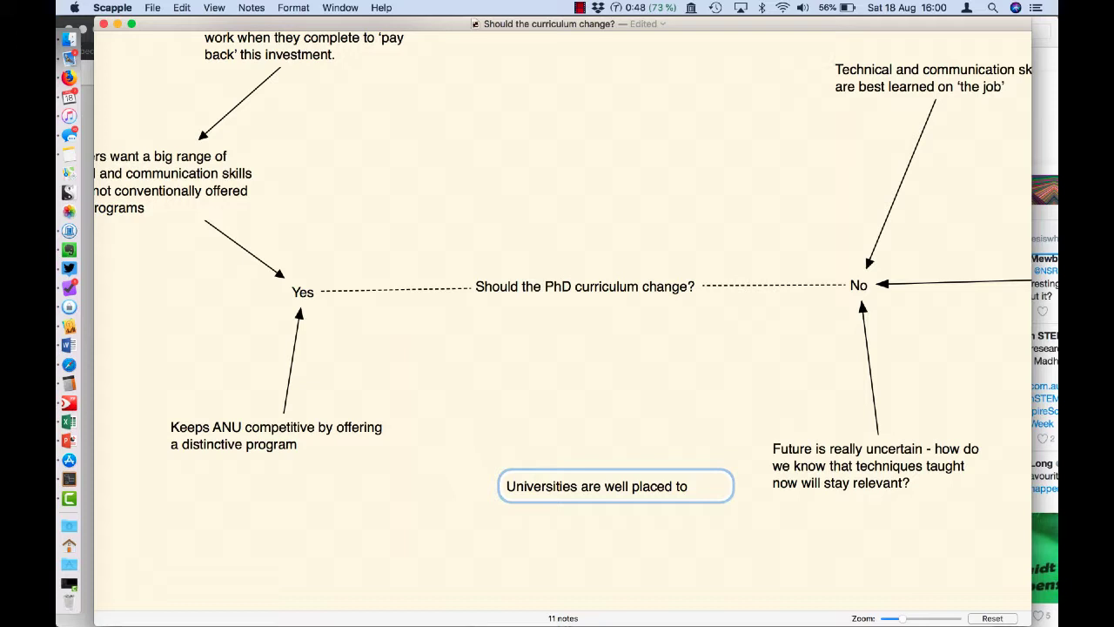
{"action": "type", "text": "anticipate needs b"}
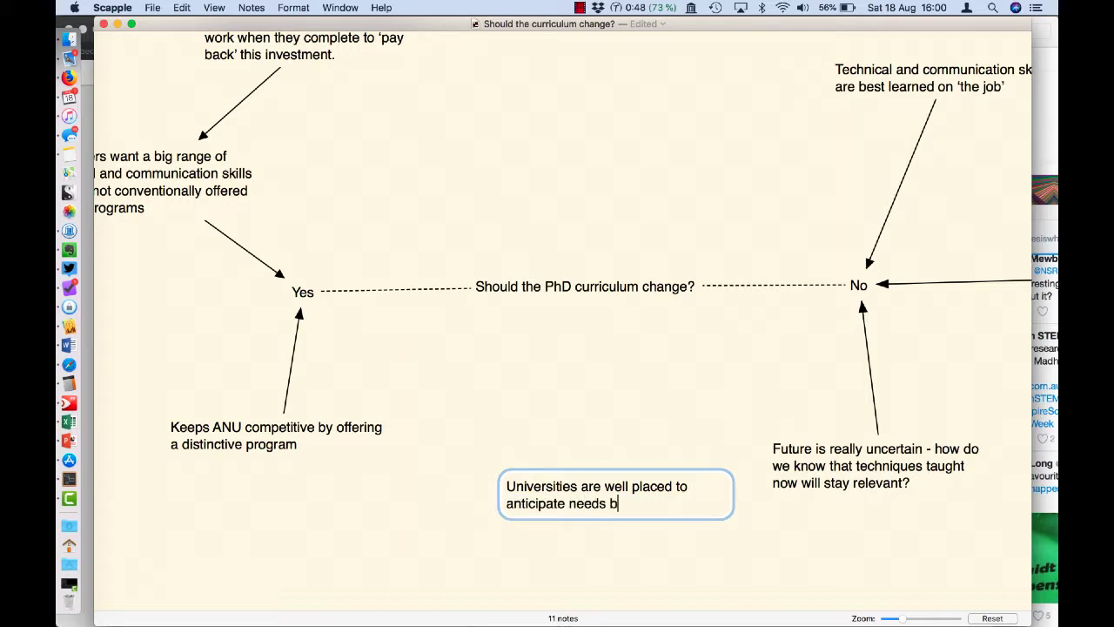
{"action": "type", "text": "ecause they are a"}
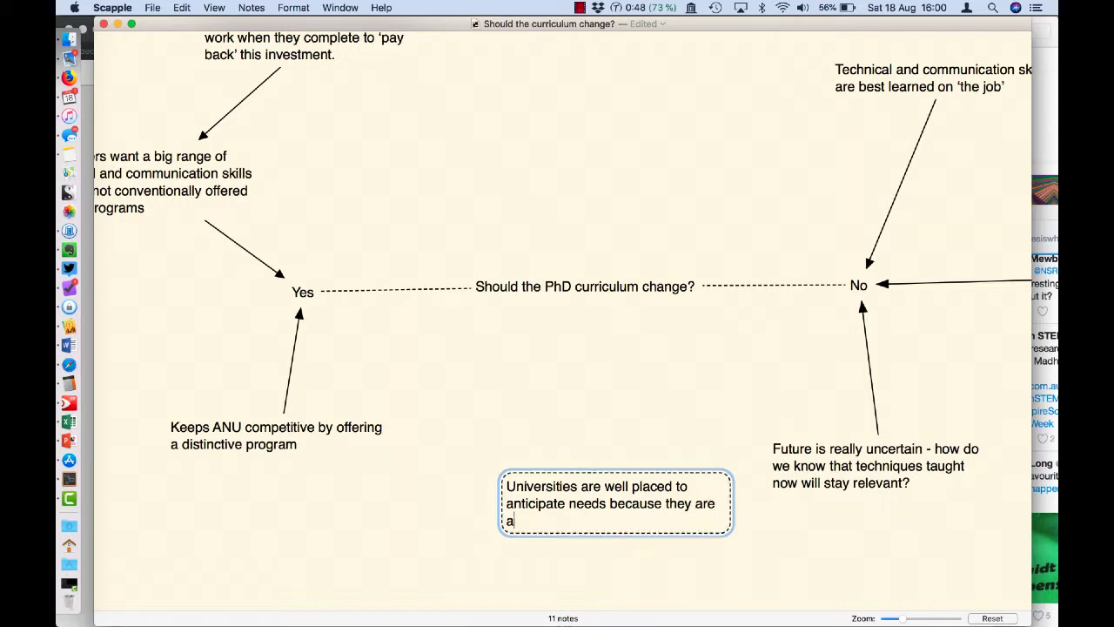
{"action": "type", "text": "on the forefront og k"}
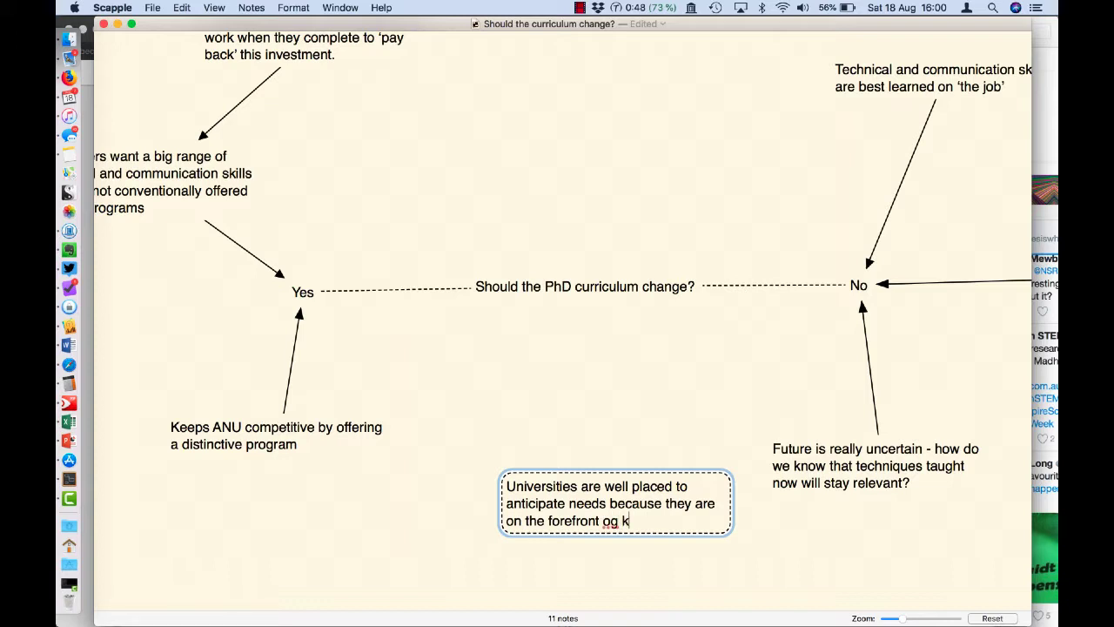
{"action": "key", "text": "Backspace"}
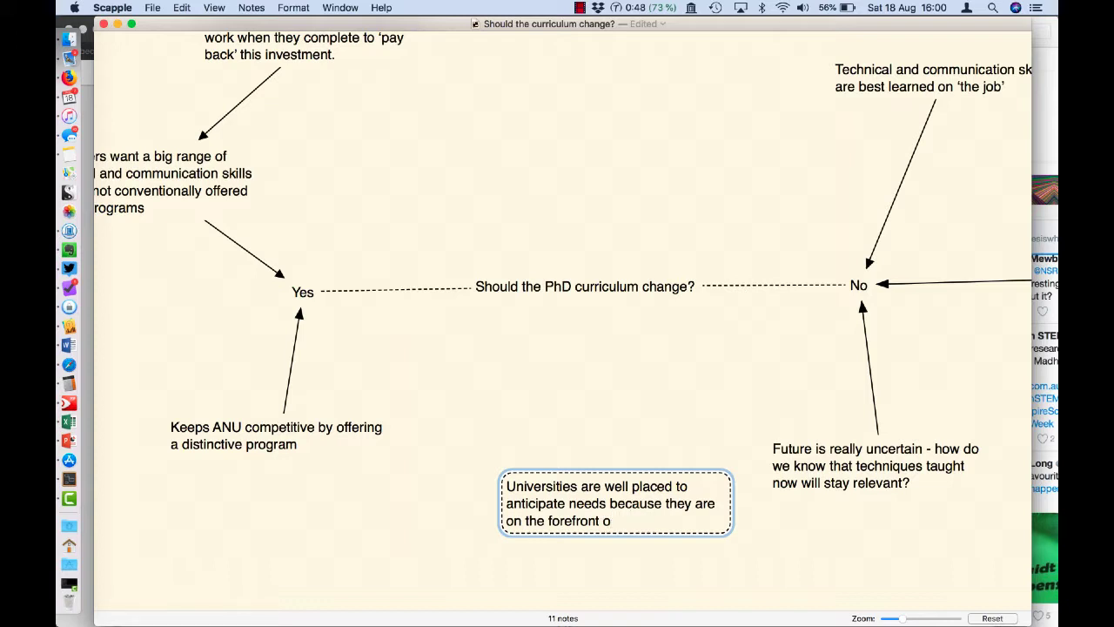
{"action": "type", "text": "f knowledge prod"}
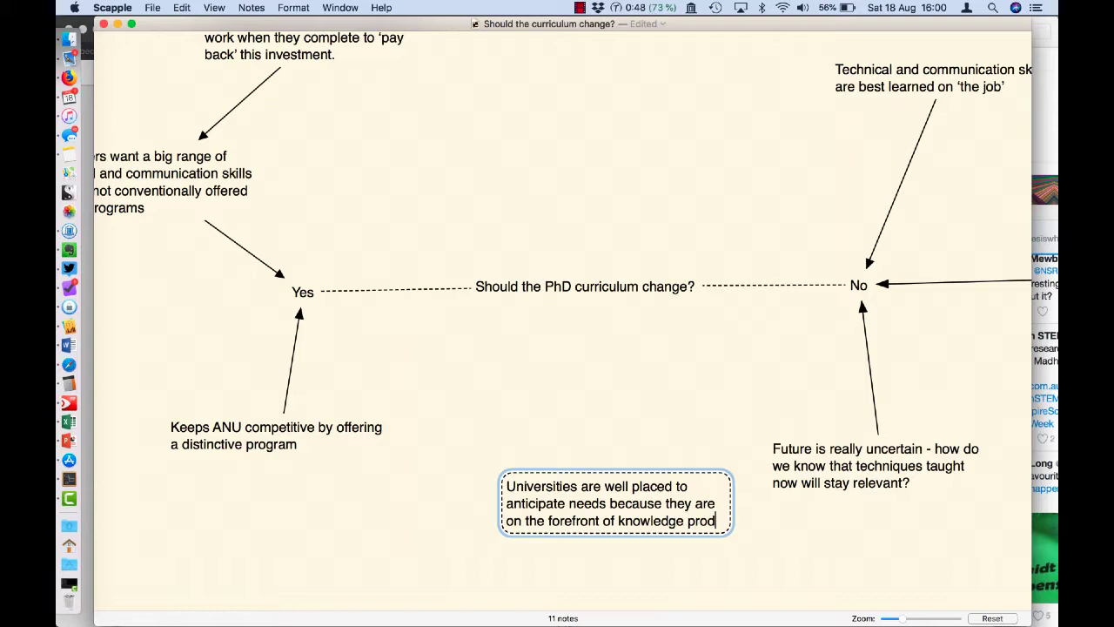
{"action": "type", "text": "production."}
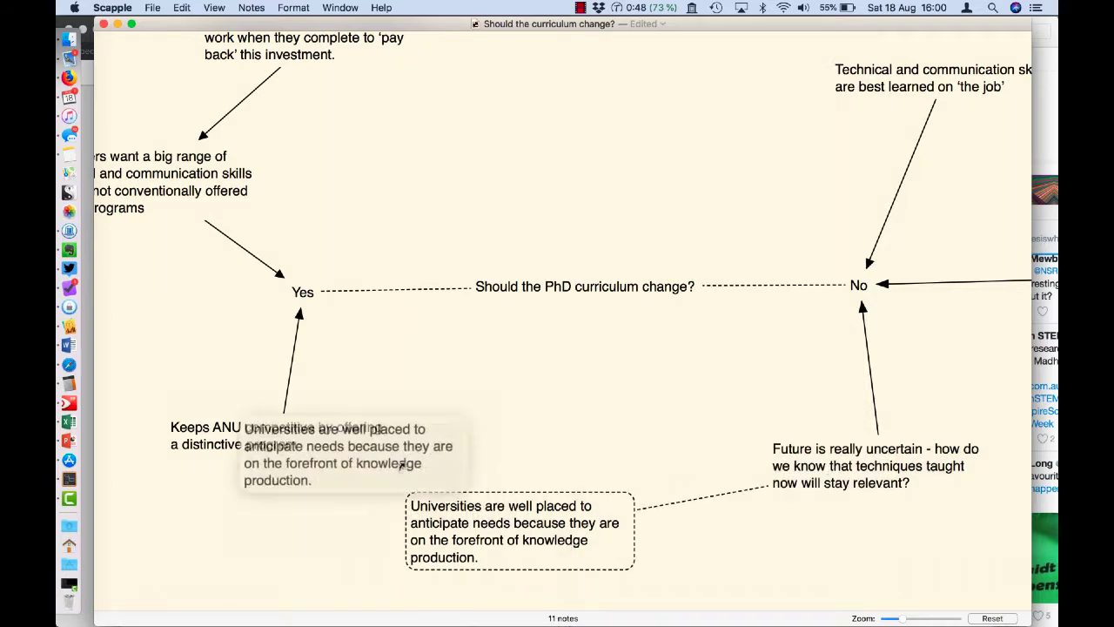
Link the universities note to 'Keeps ANU competitive' and zoom out to view the whole map
{"action": "left_click_drag", "start_coordinate": [335, 453], "coordinate": [574, 539]}
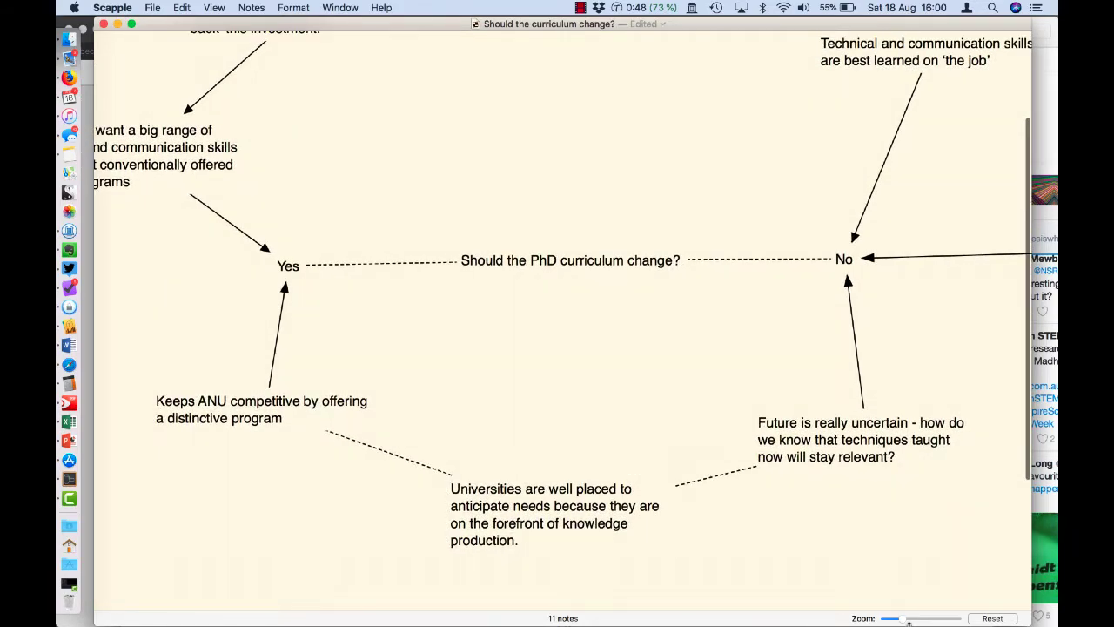
{"action": "left_click_drag", "start_coordinate": [908, 618], "coordinate": [888, 618]}
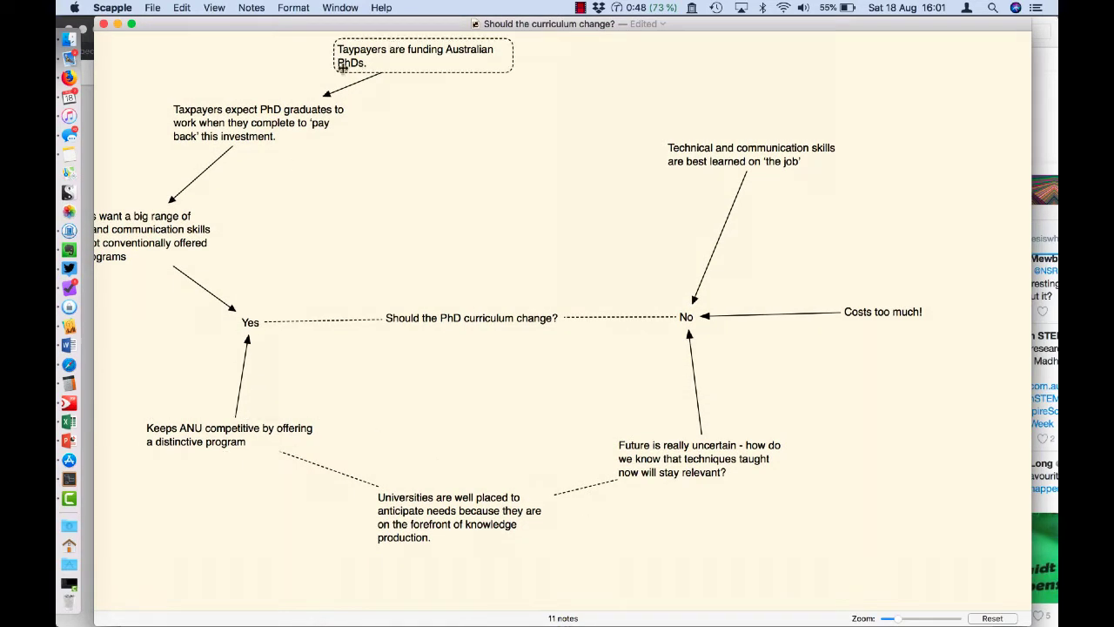
{"action": "left_click", "coordinate": [230, 434]}
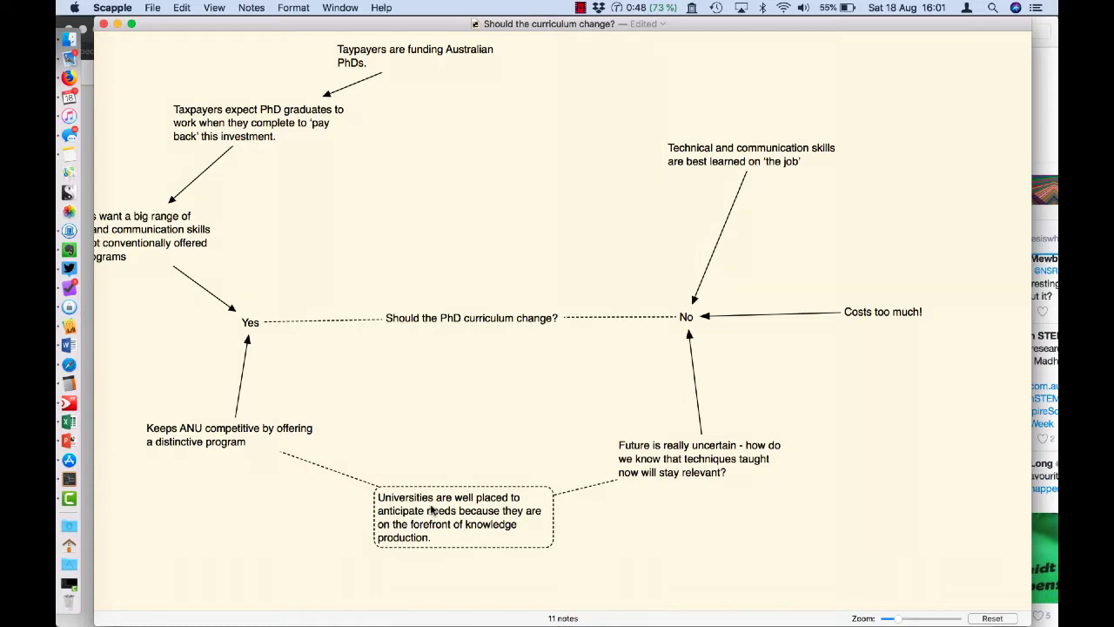
Show the Inspector and style the central question as a Blue Bubble
{"action": "left_click", "coordinate": [205, 8]}
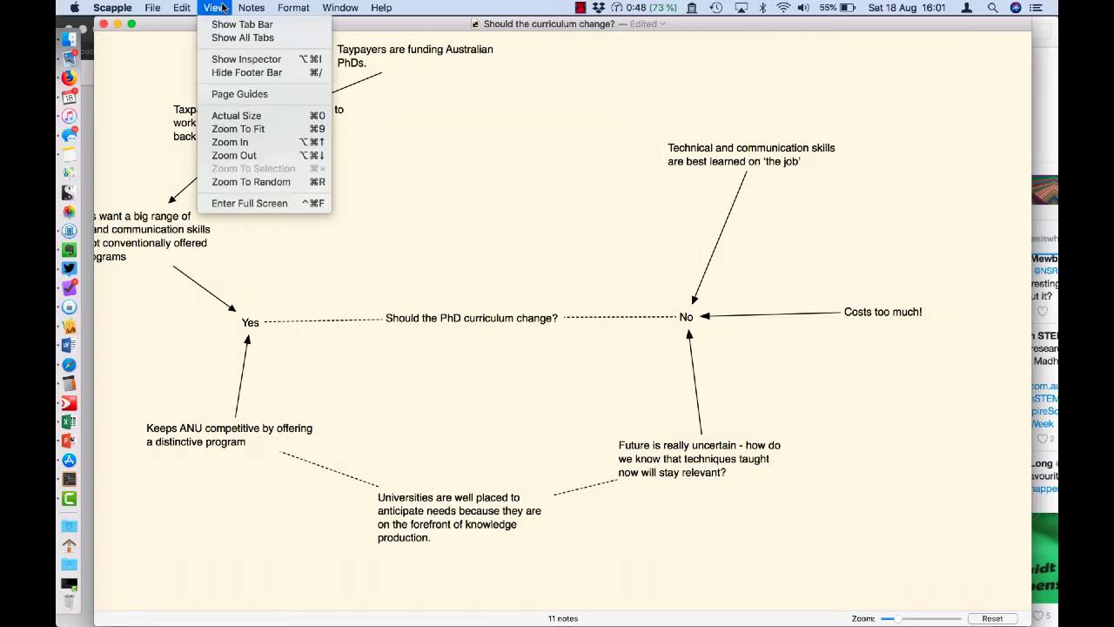
{"action": "left_click", "coordinate": [246, 58]}
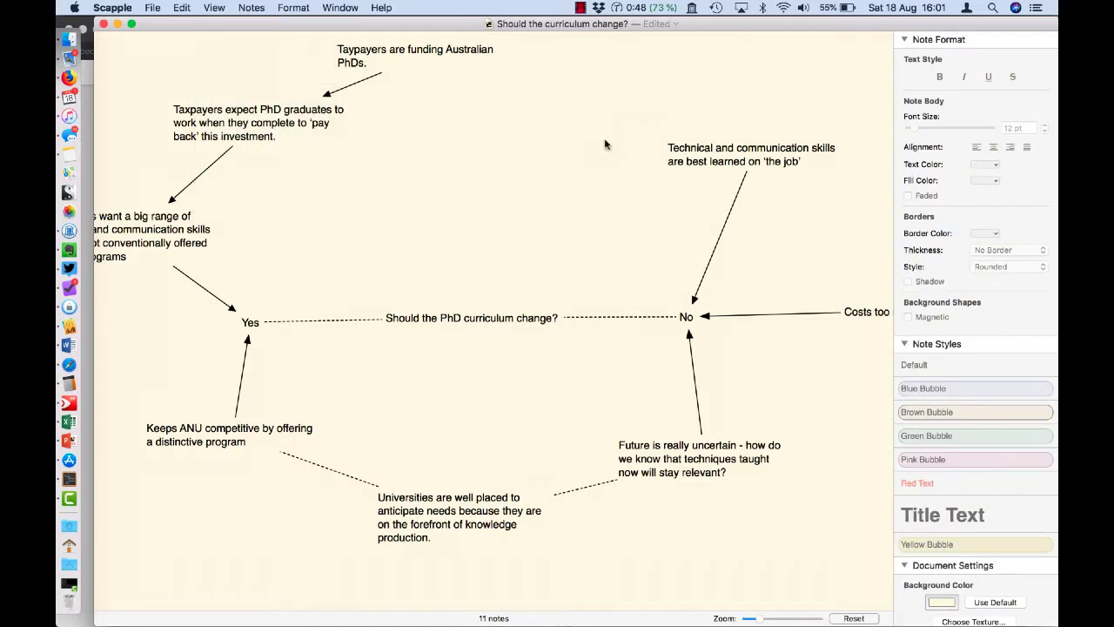
{"action": "left_click", "coordinate": [472, 318]}
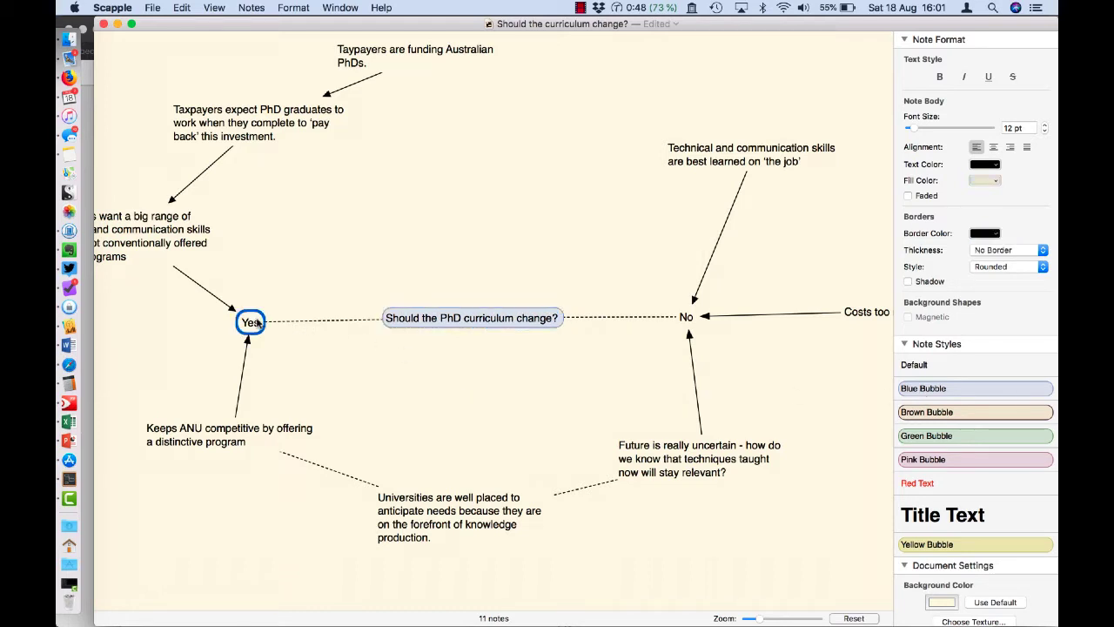
Style Yes and No as Brown Bubbles and the reason notes as Green Bubbles
{"action": "left_click", "coordinate": [685, 317]}
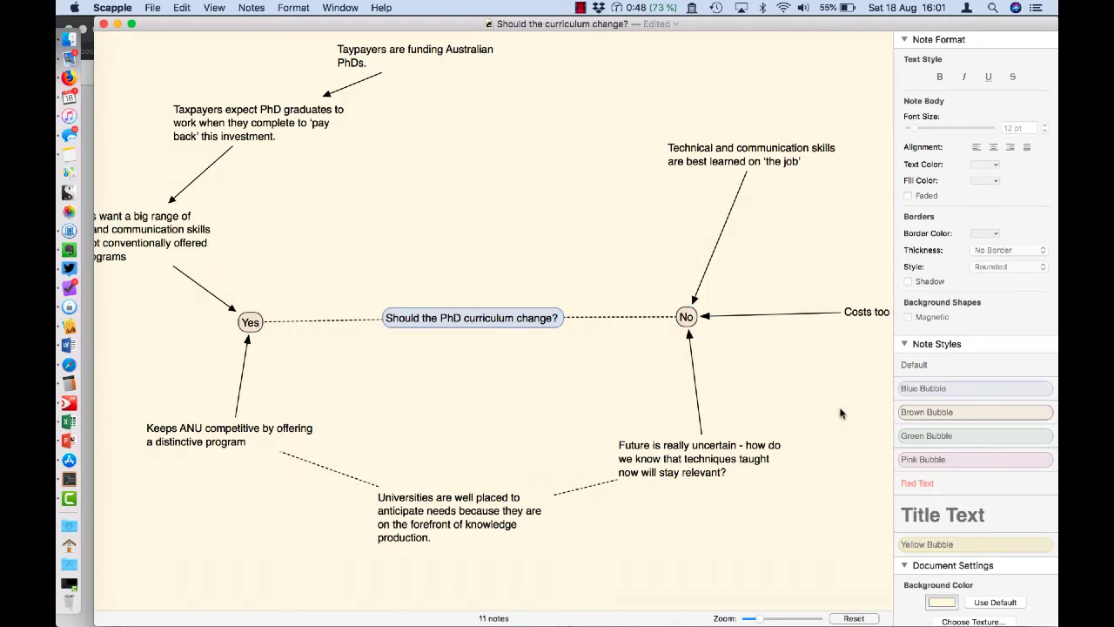
{"action": "left_click", "coordinate": [228, 434]}
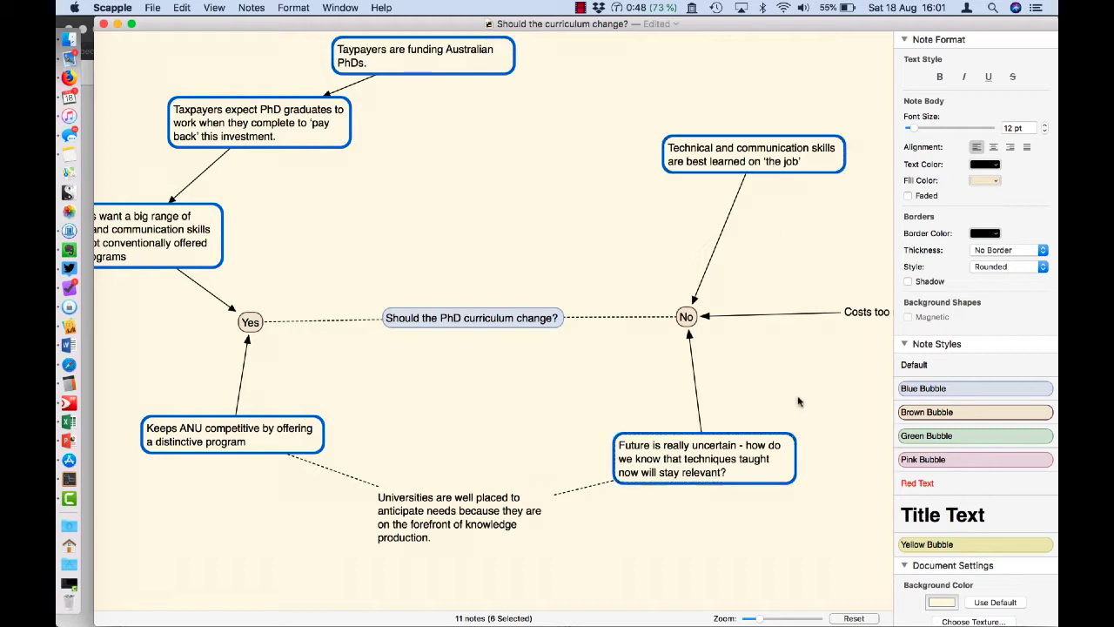
{"action": "left_click", "coordinate": [975, 435]}
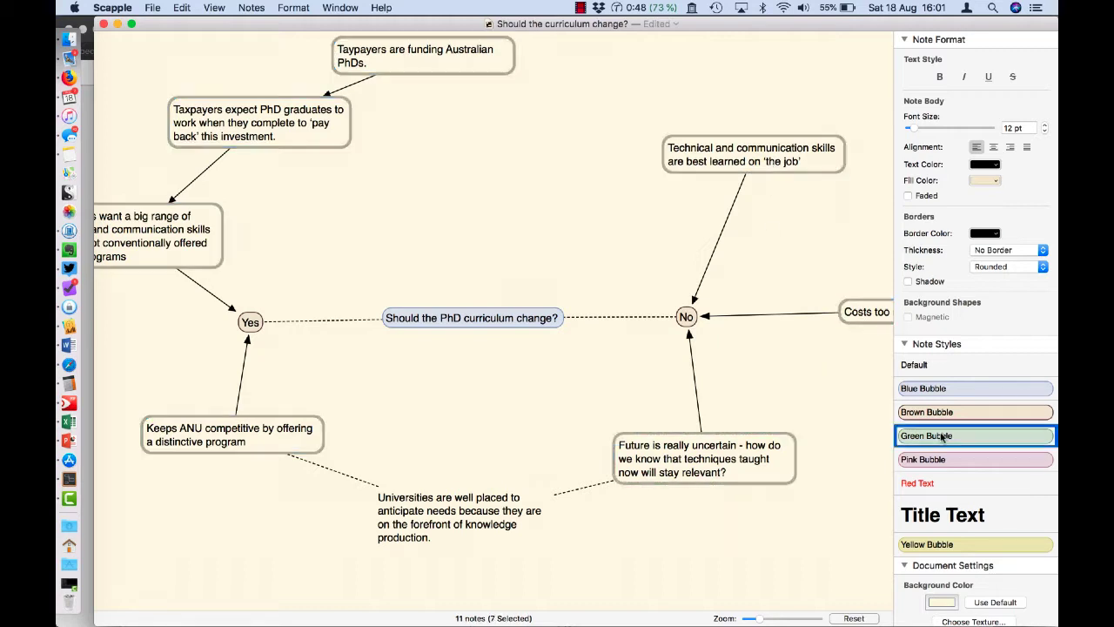